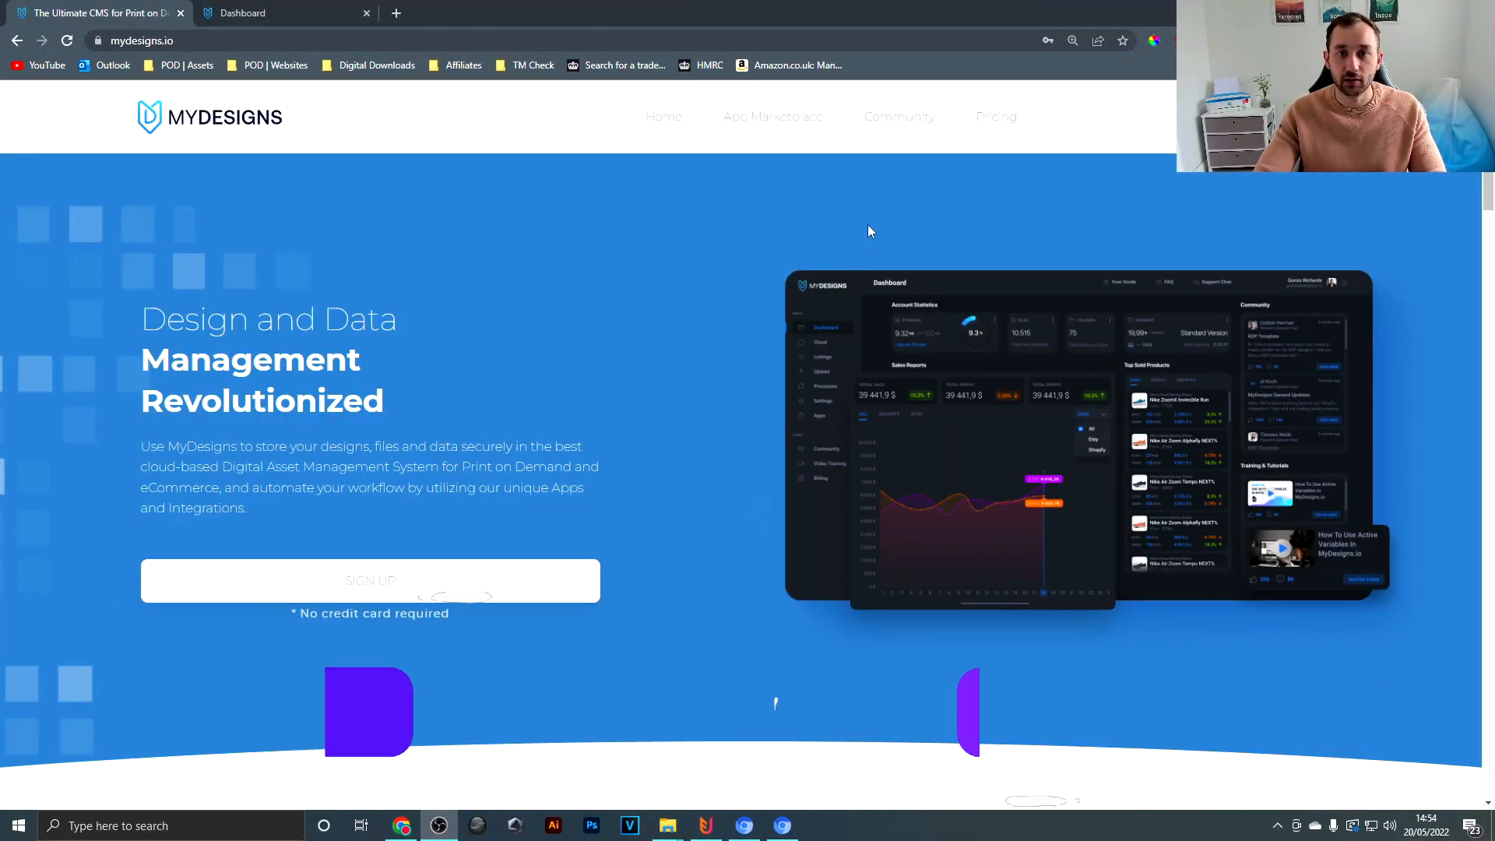
# Go to the Pricing page listing the Basic, Standard and Premium plans
pyautogui.click(996, 116)
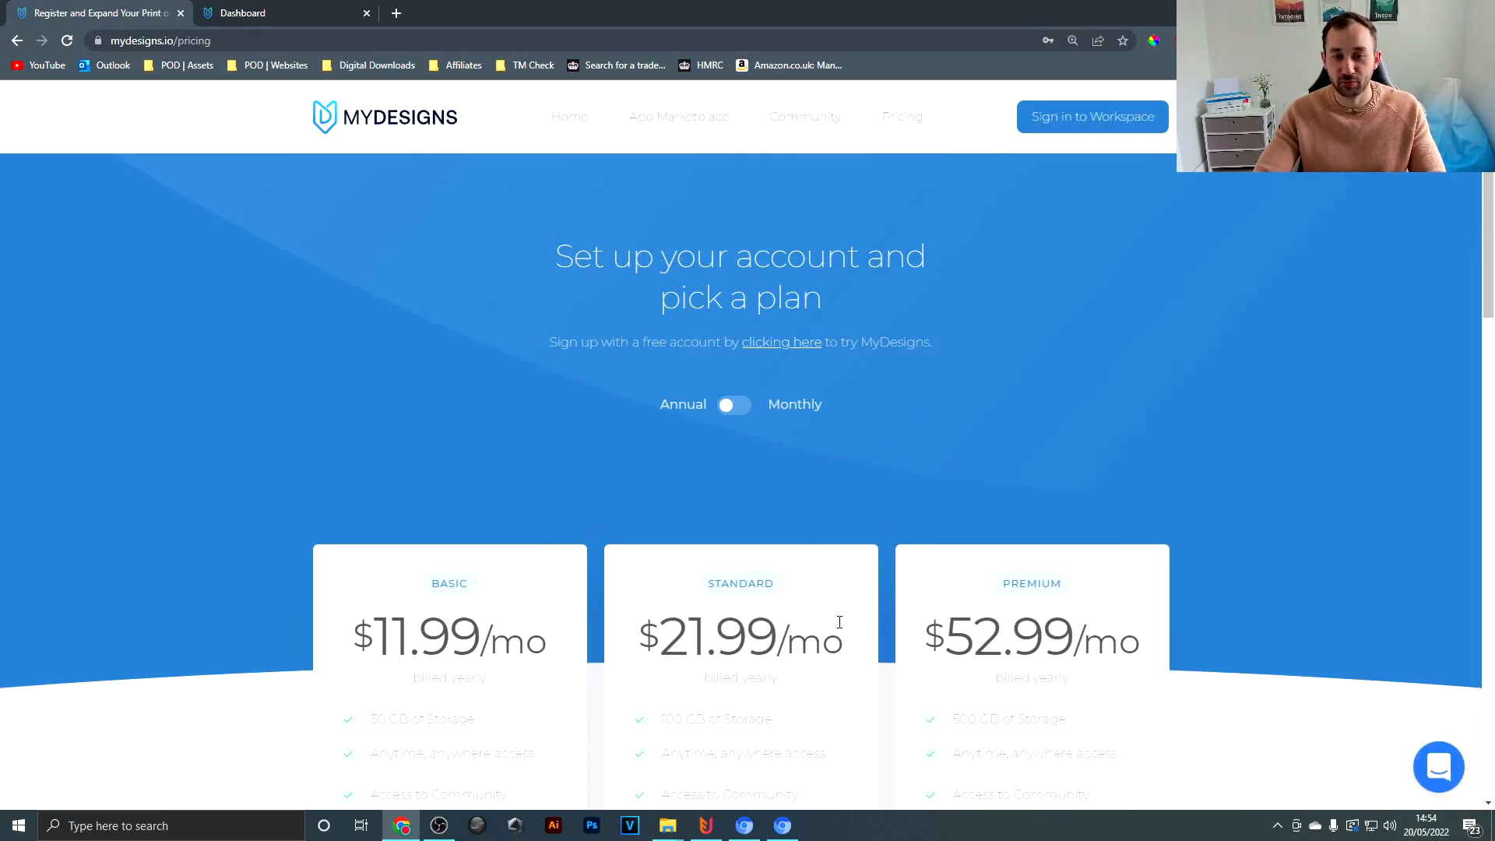
pyautogui.moveTo(838, 616)
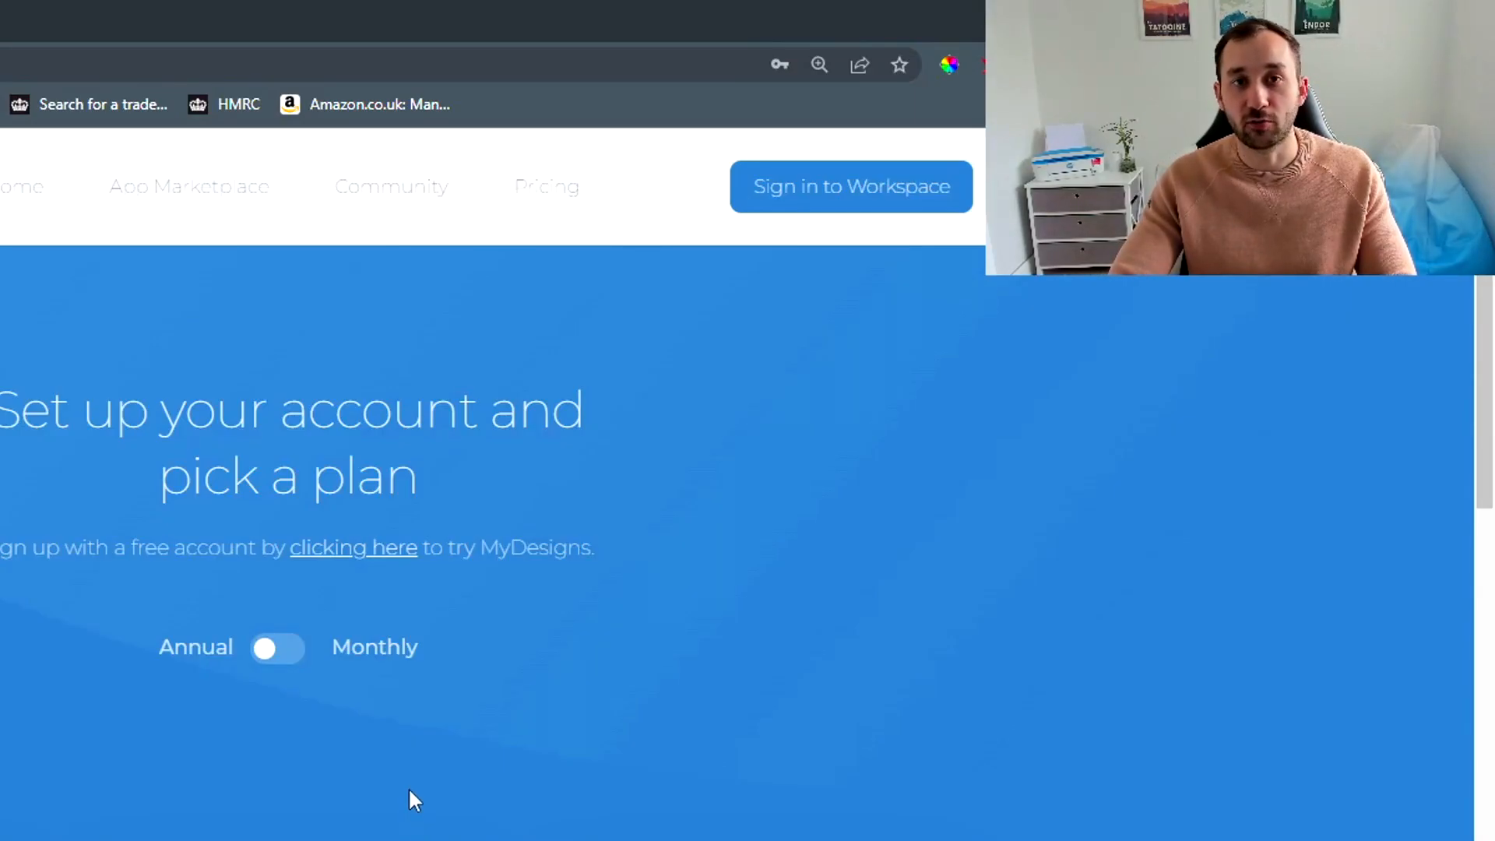
pyautogui.moveTo(371, 721)
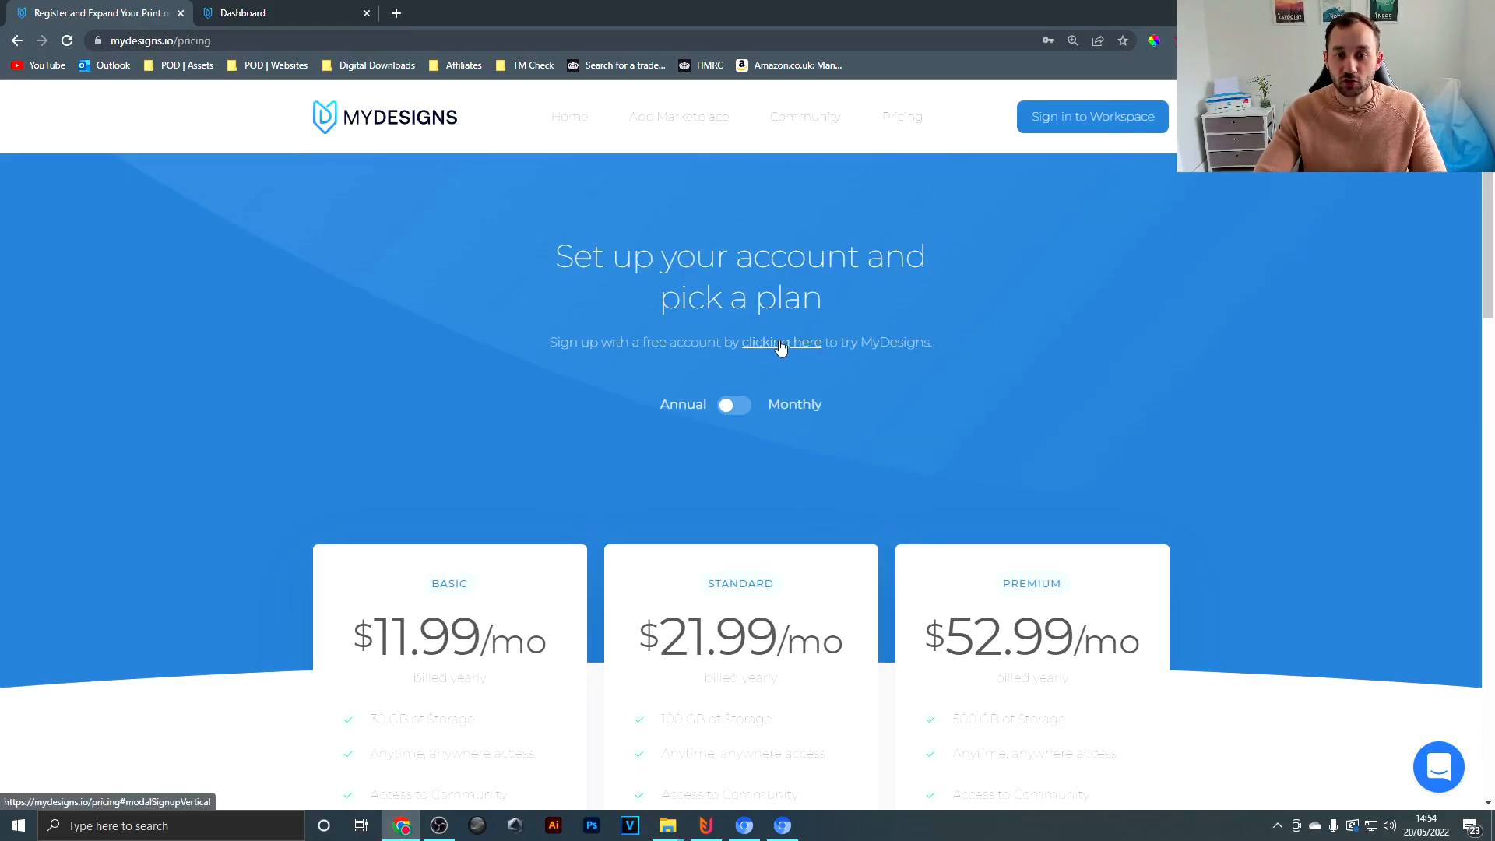
pyautogui.moveTo(765, 358)
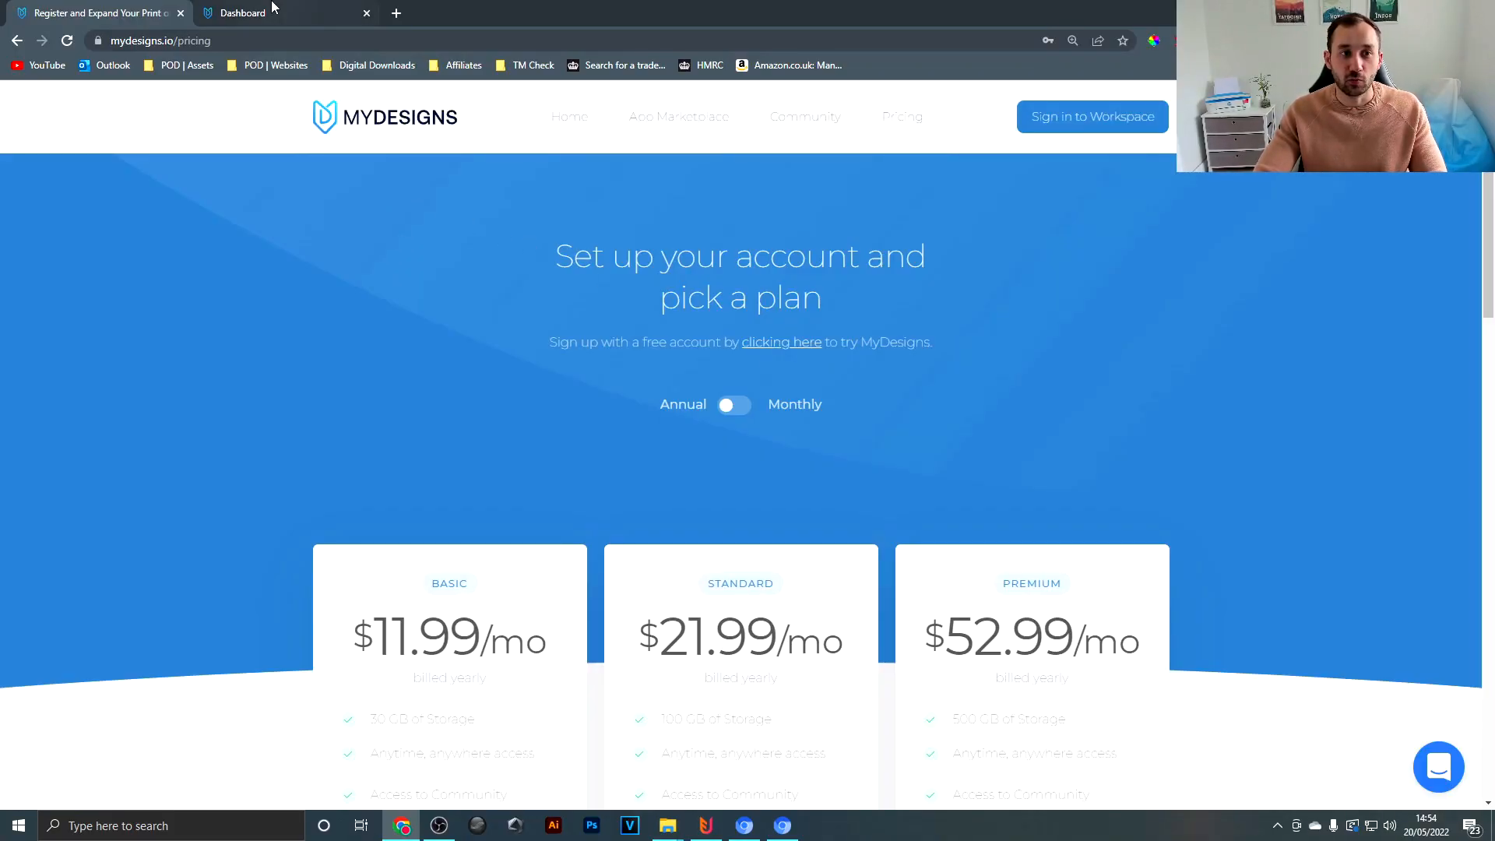
# From the Dashboard's Listings area, add a collection named 'Mockups' under Home
pyautogui.click(241, 12)
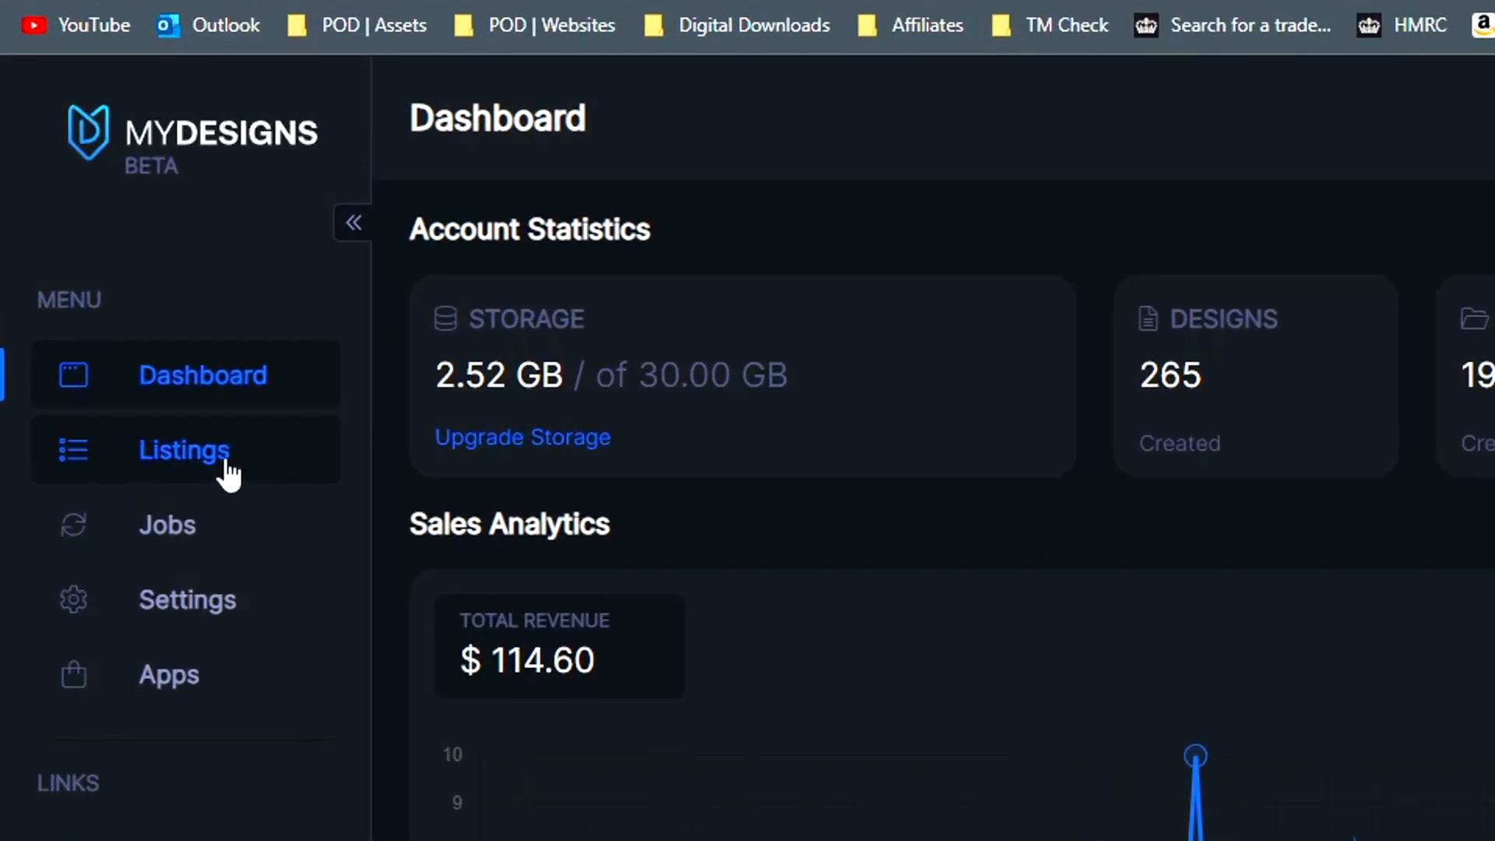
pyautogui.click(183, 448)
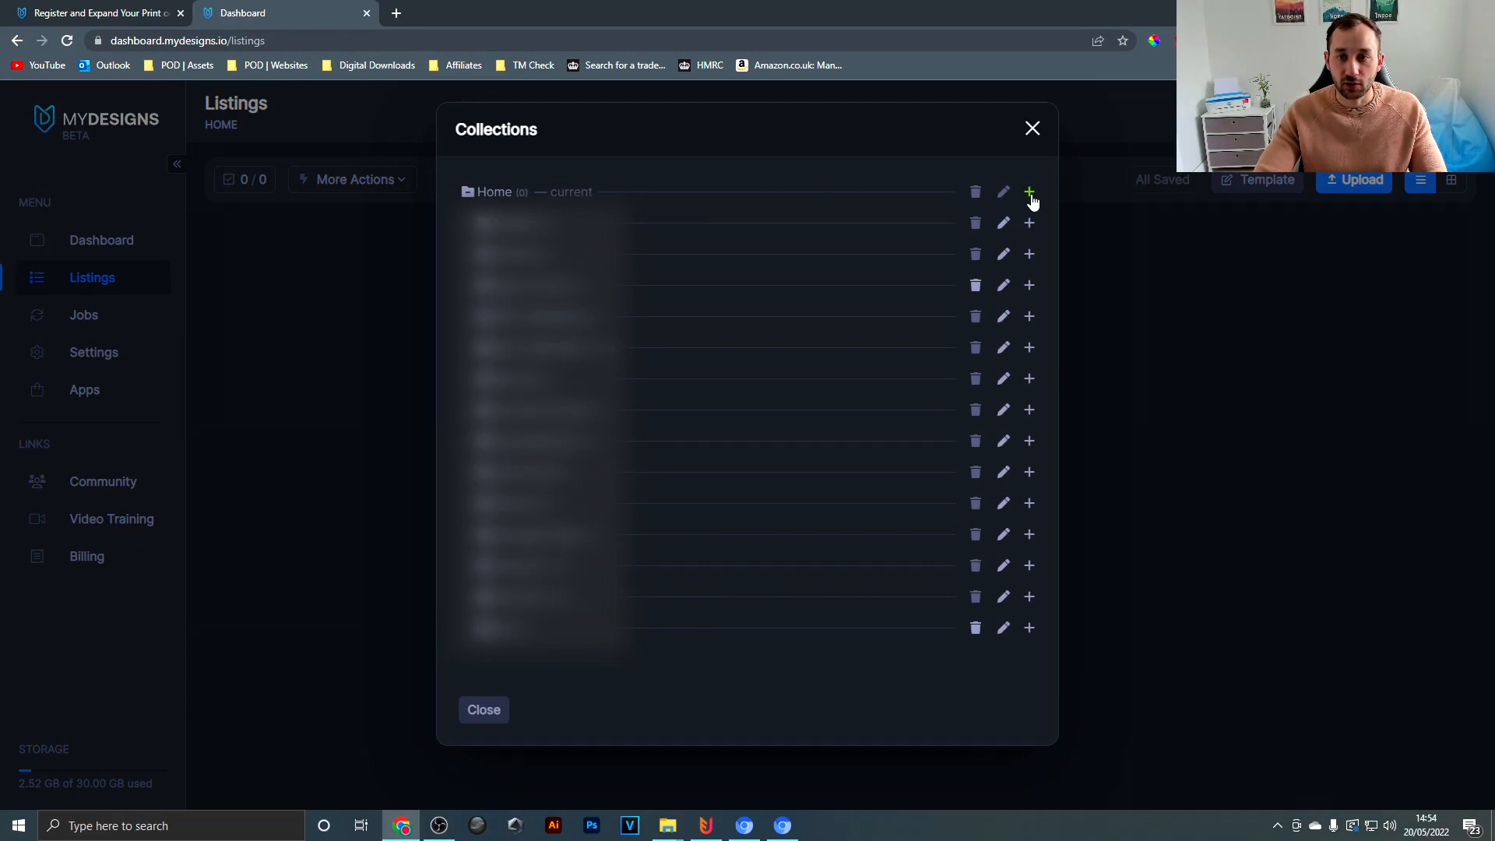
pyautogui.click(1028, 191)
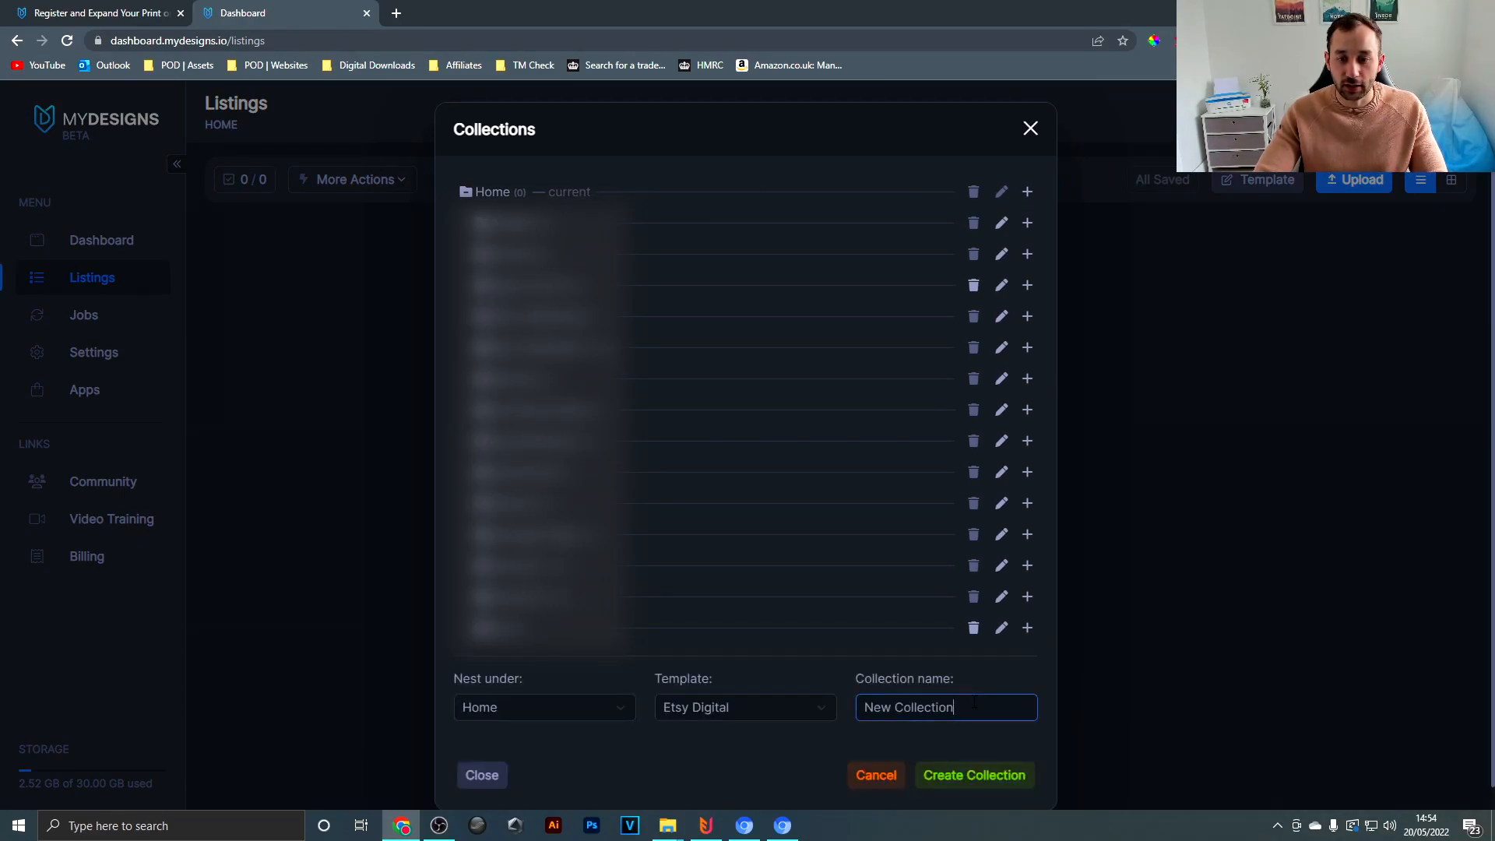
pyautogui.write('Mock')
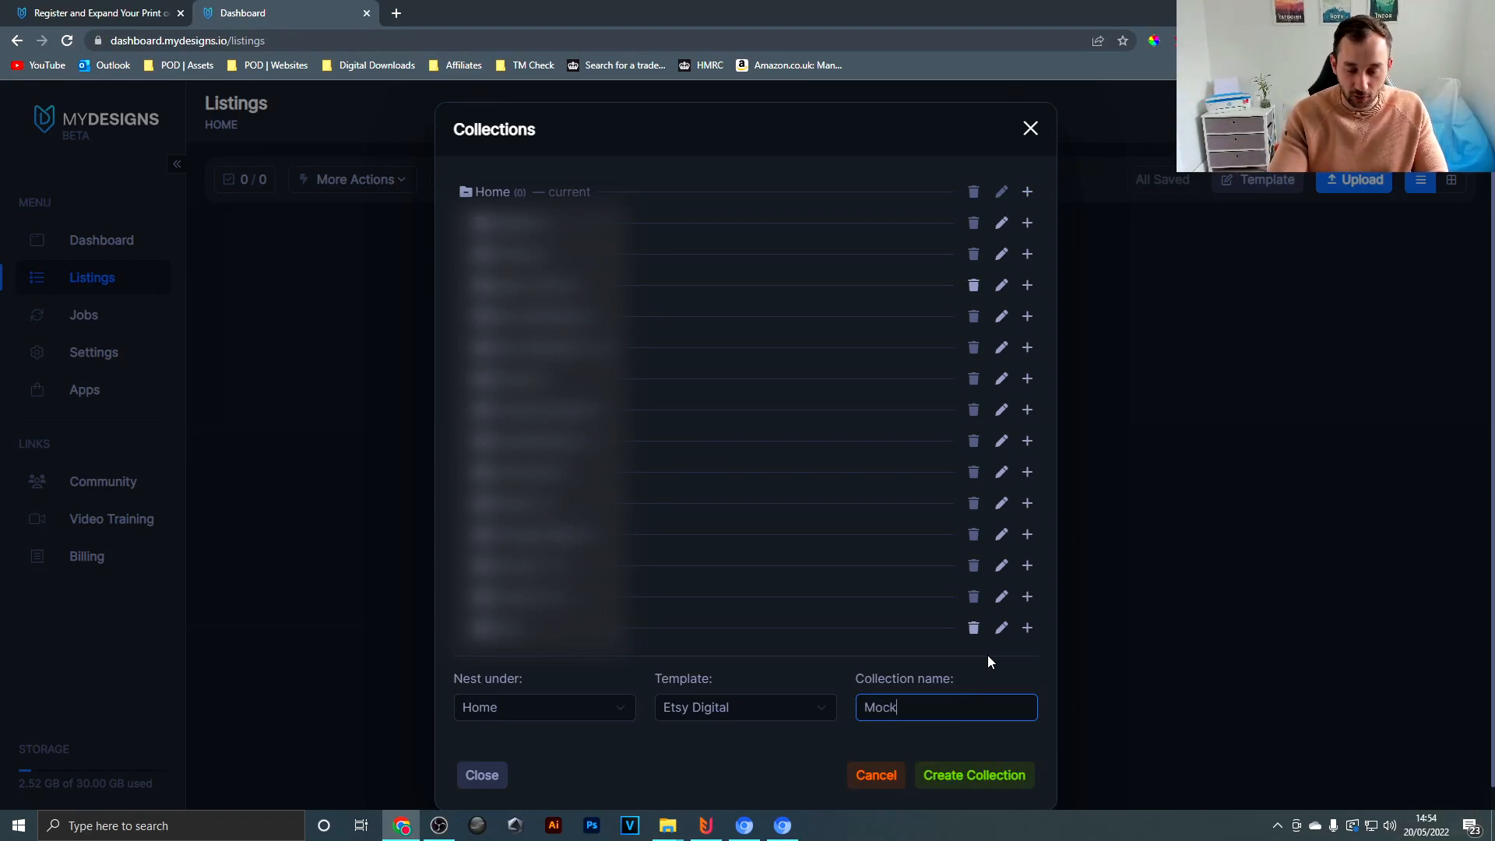
pyautogui.write('ups')
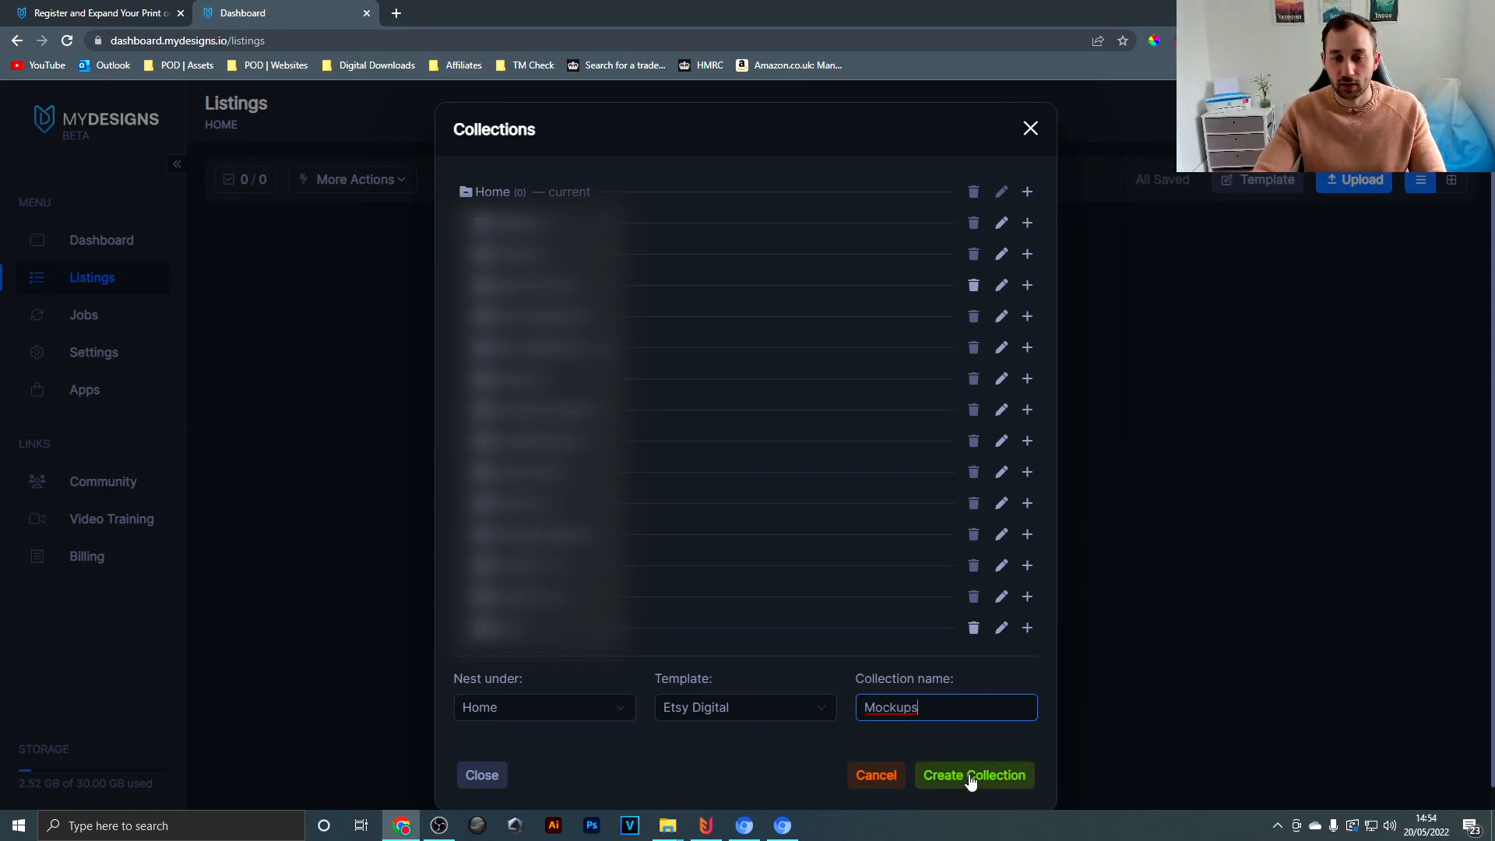
pyautogui.click(972, 774)
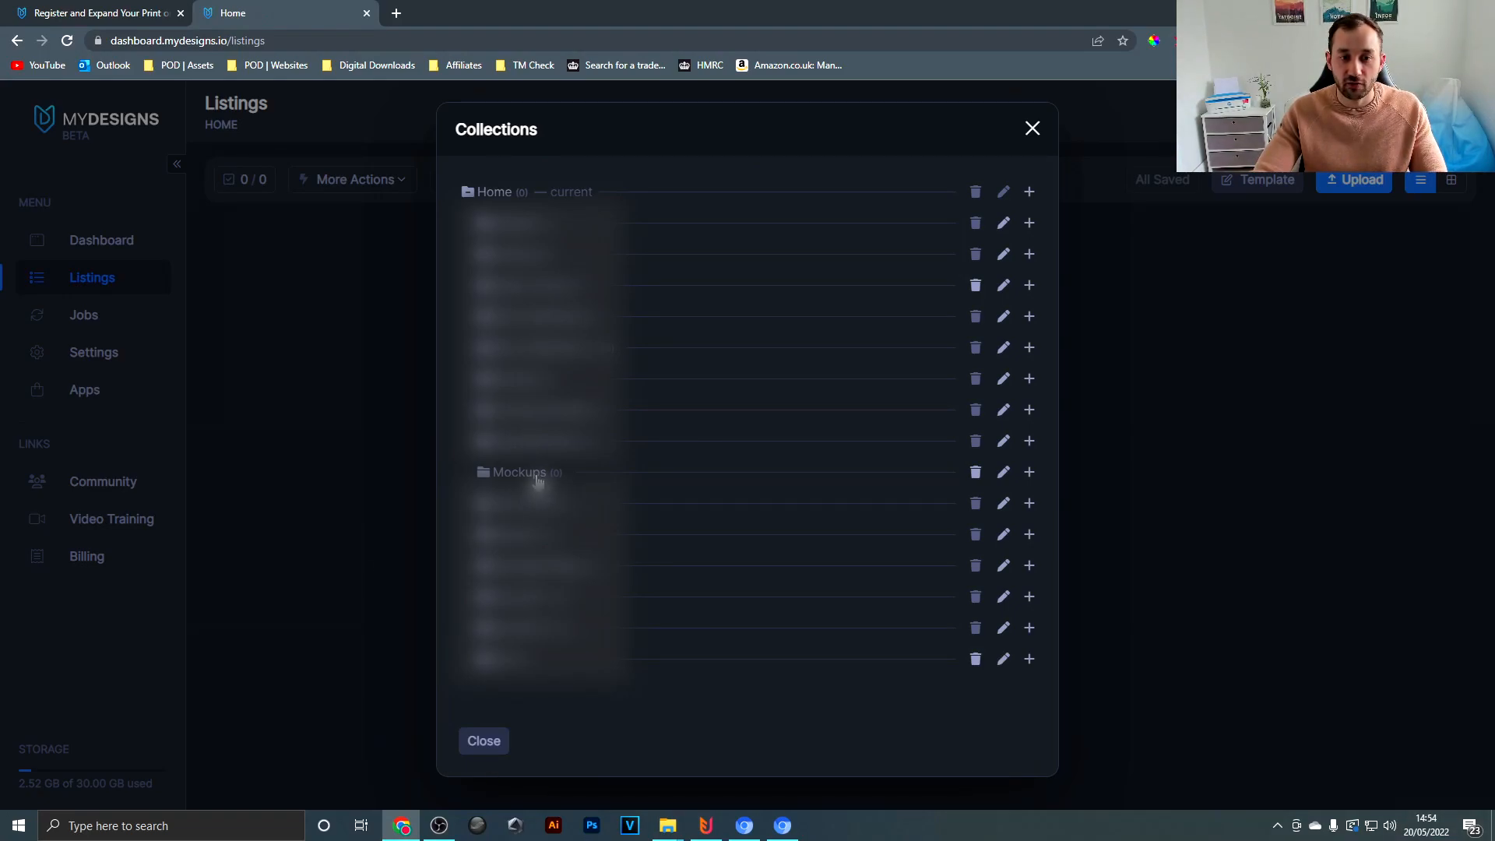
# Upload the 30 queued PNG design files into the Mockups collection
pyautogui.click(520, 473)
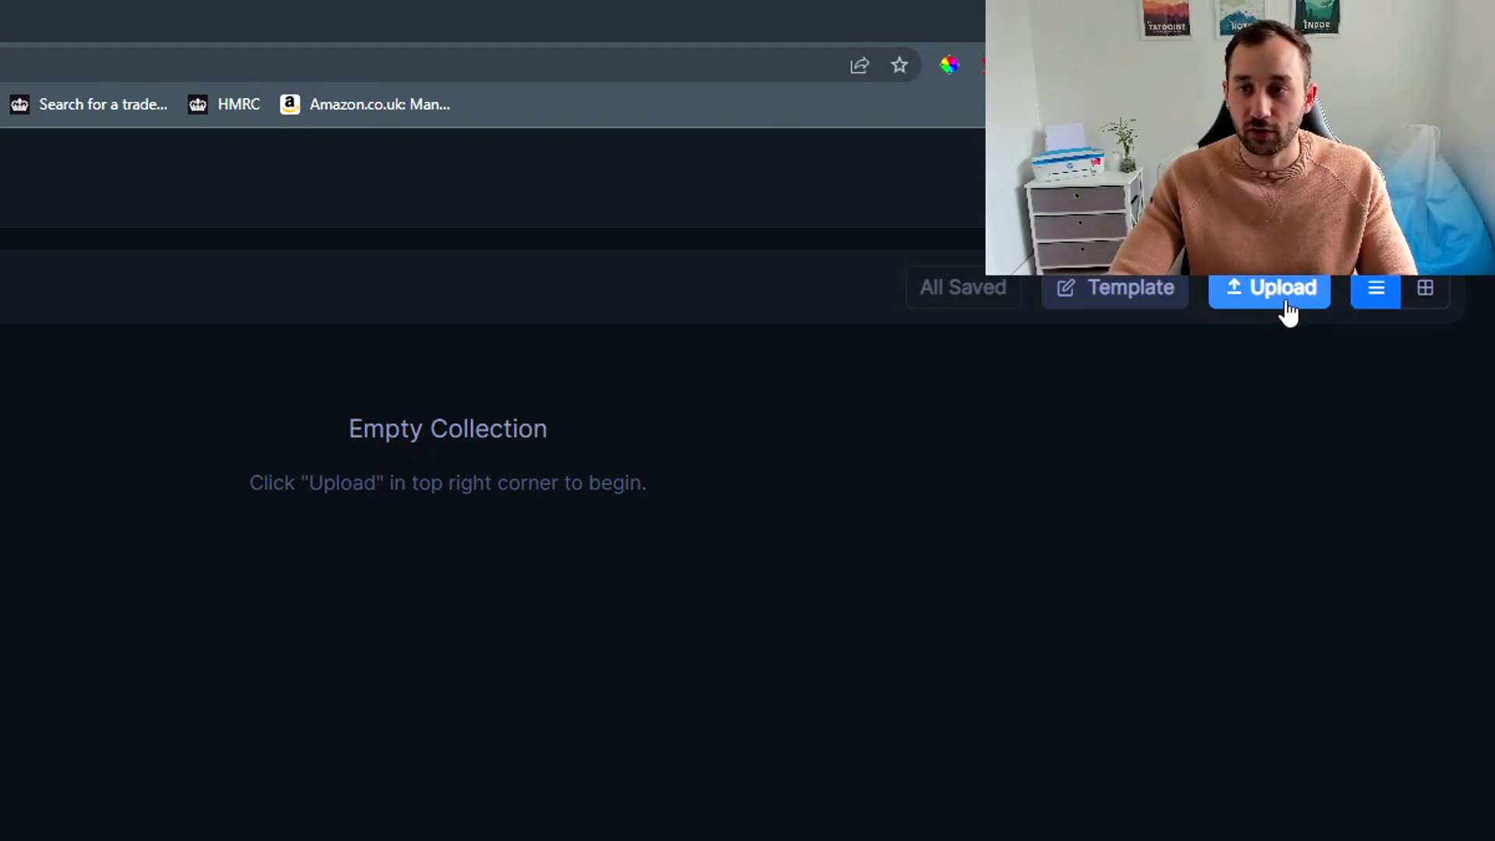
pyautogui.click(1269, 288)
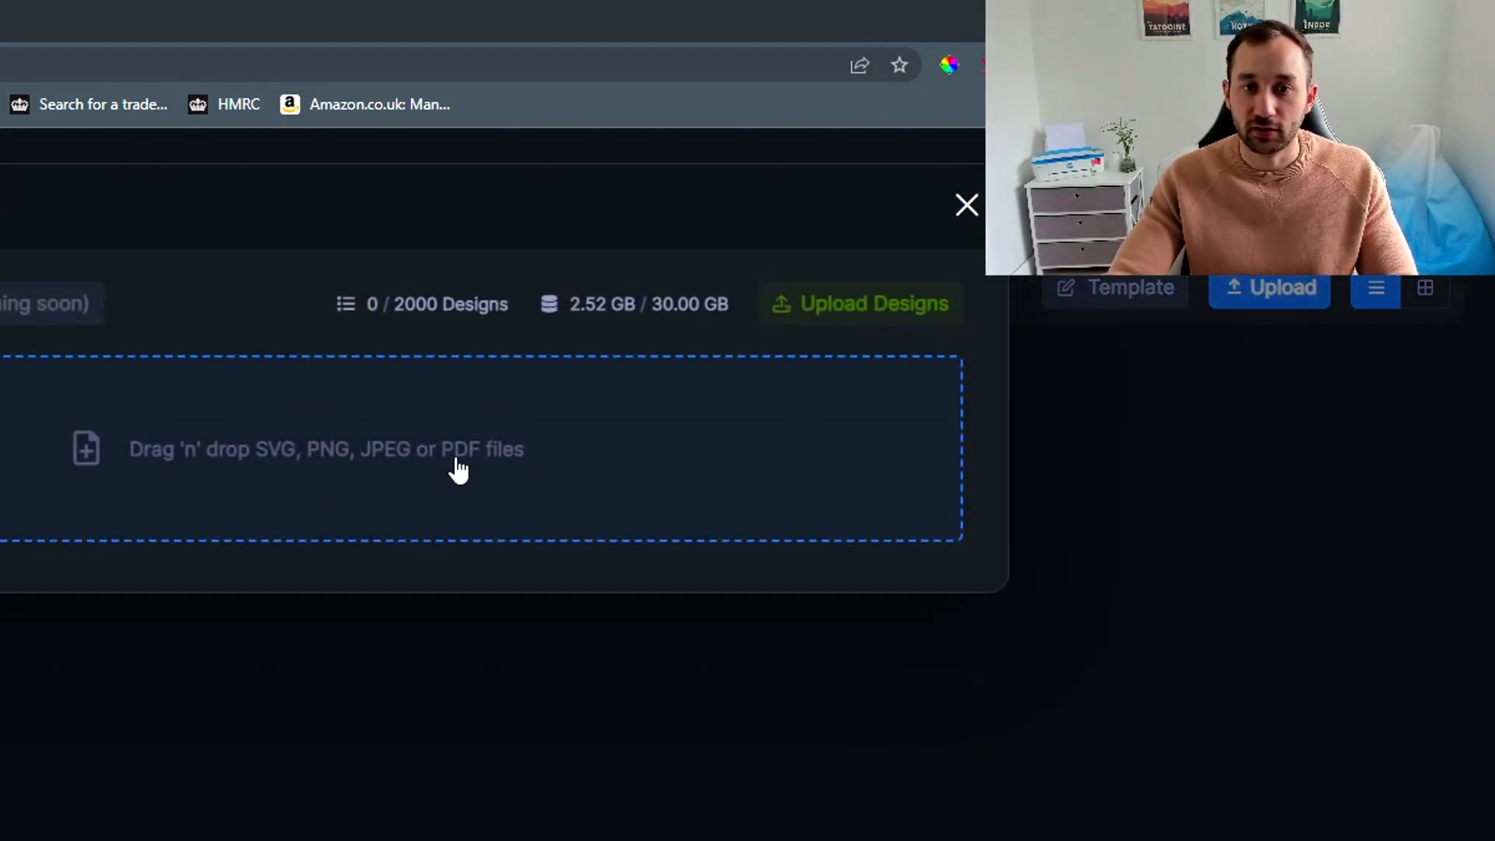
pyautogui.moveTo(277, 449)
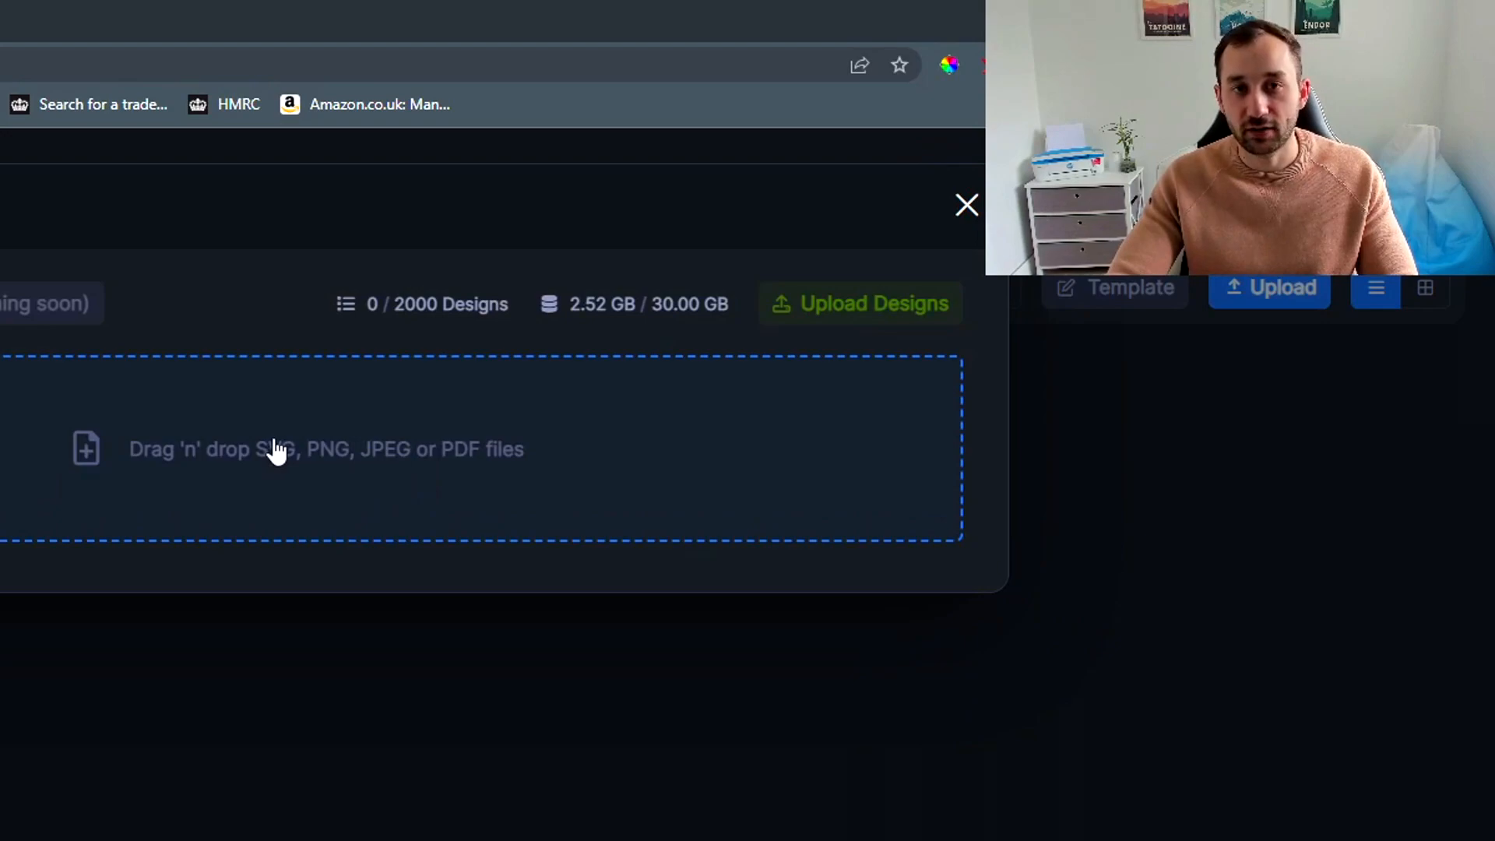
pyautogui.moveTo(270, 448)
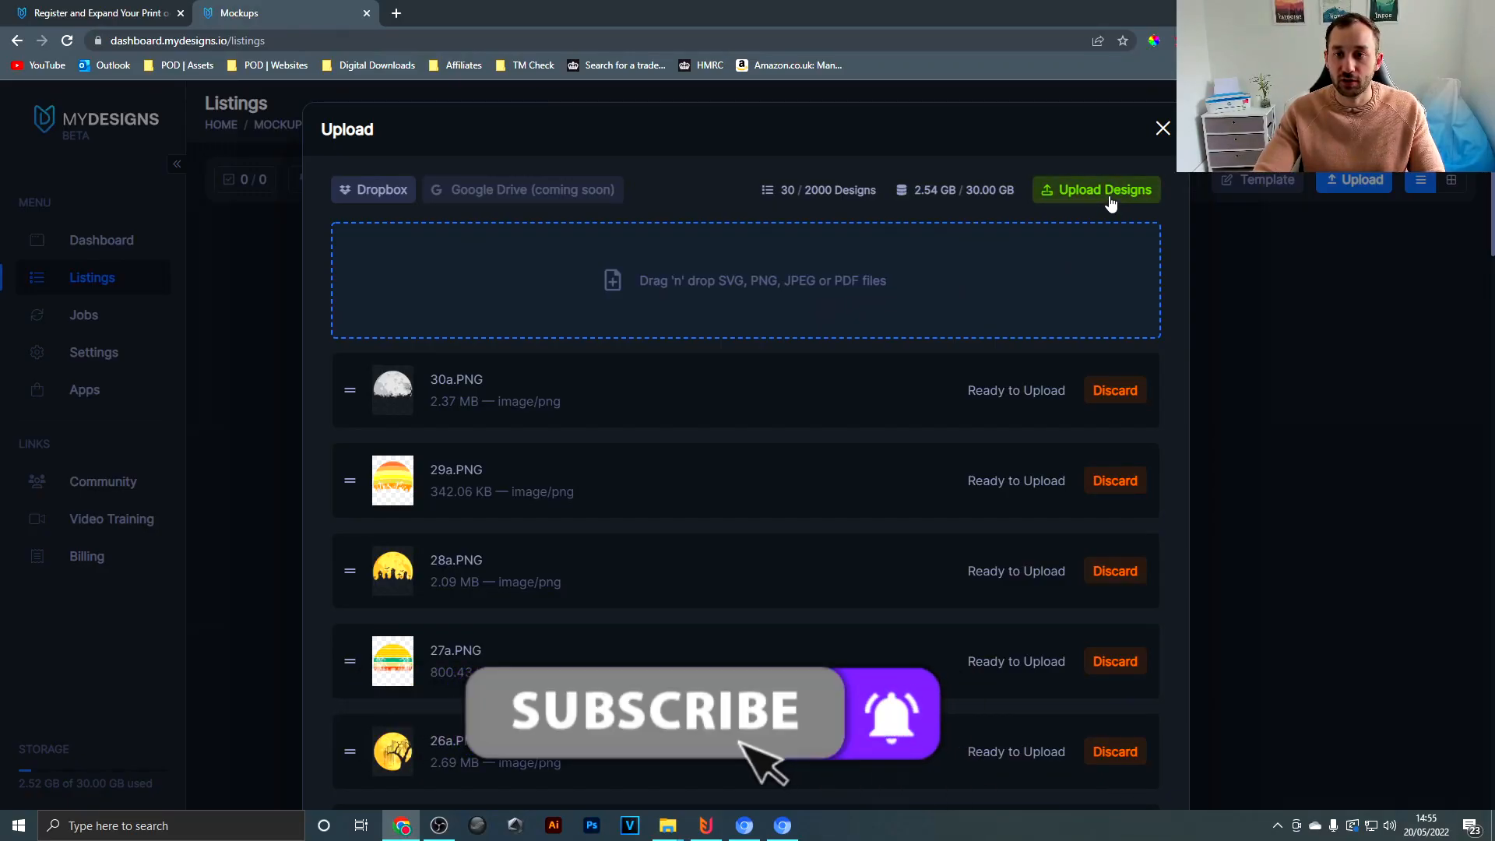
pyautogui.click(1095, 189)
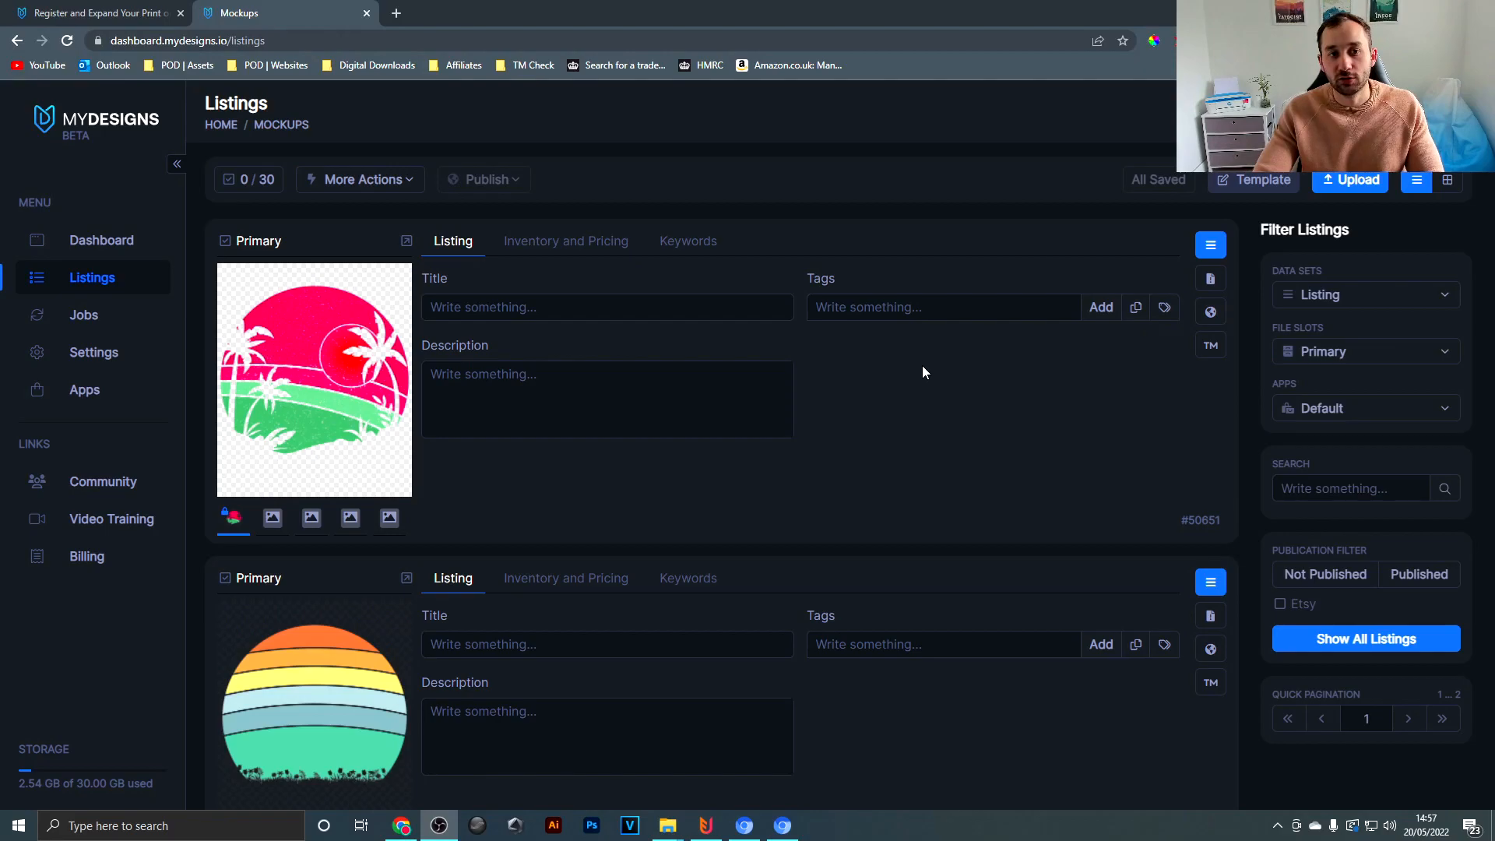
# Use Select Current Page to select the 24 listings shown
pyautogui.scroll(-3)
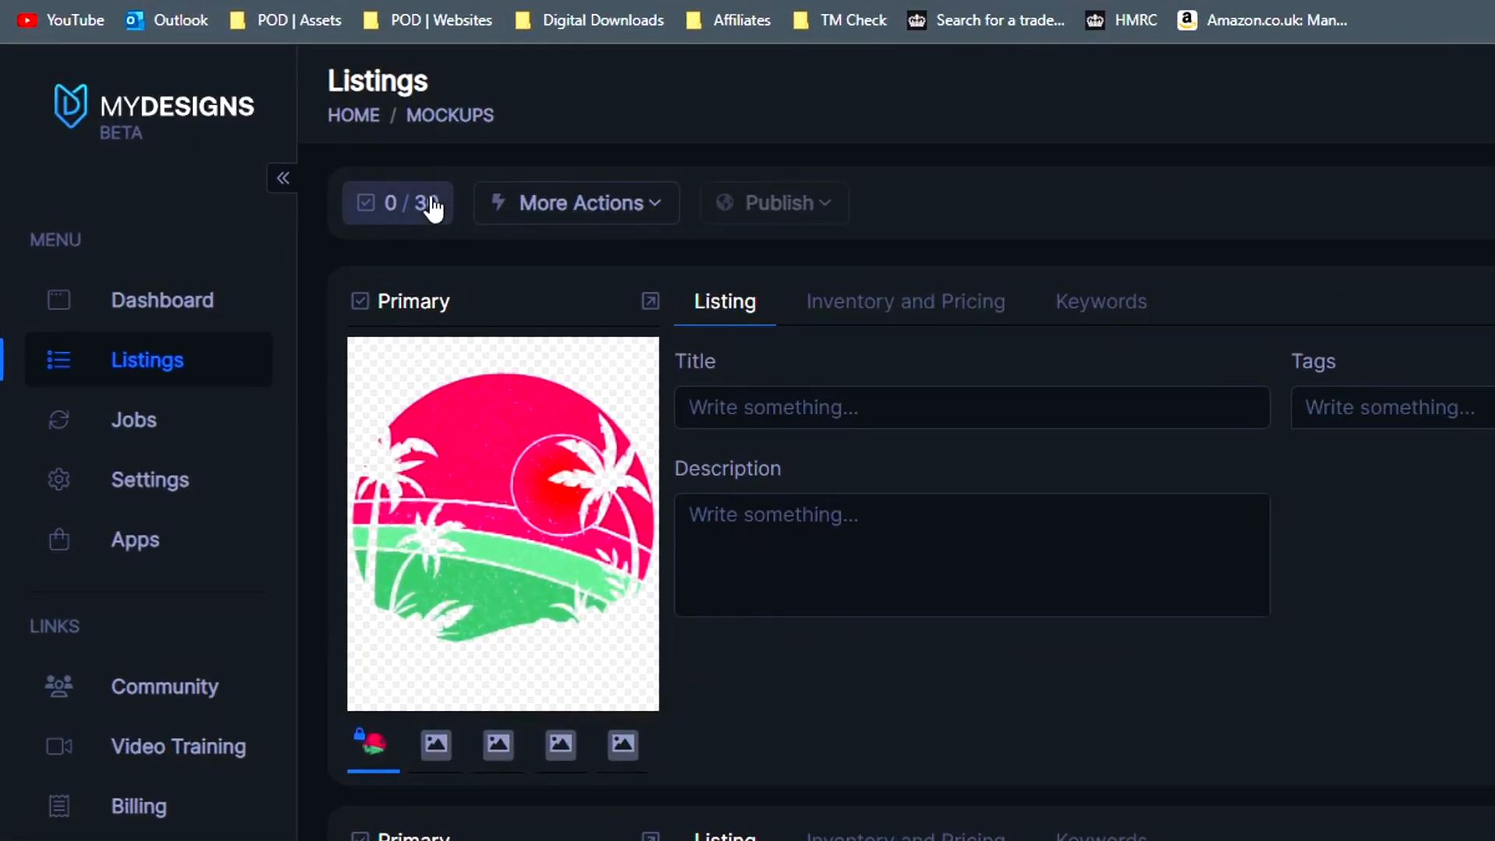
pyautogui.click(395, 203)
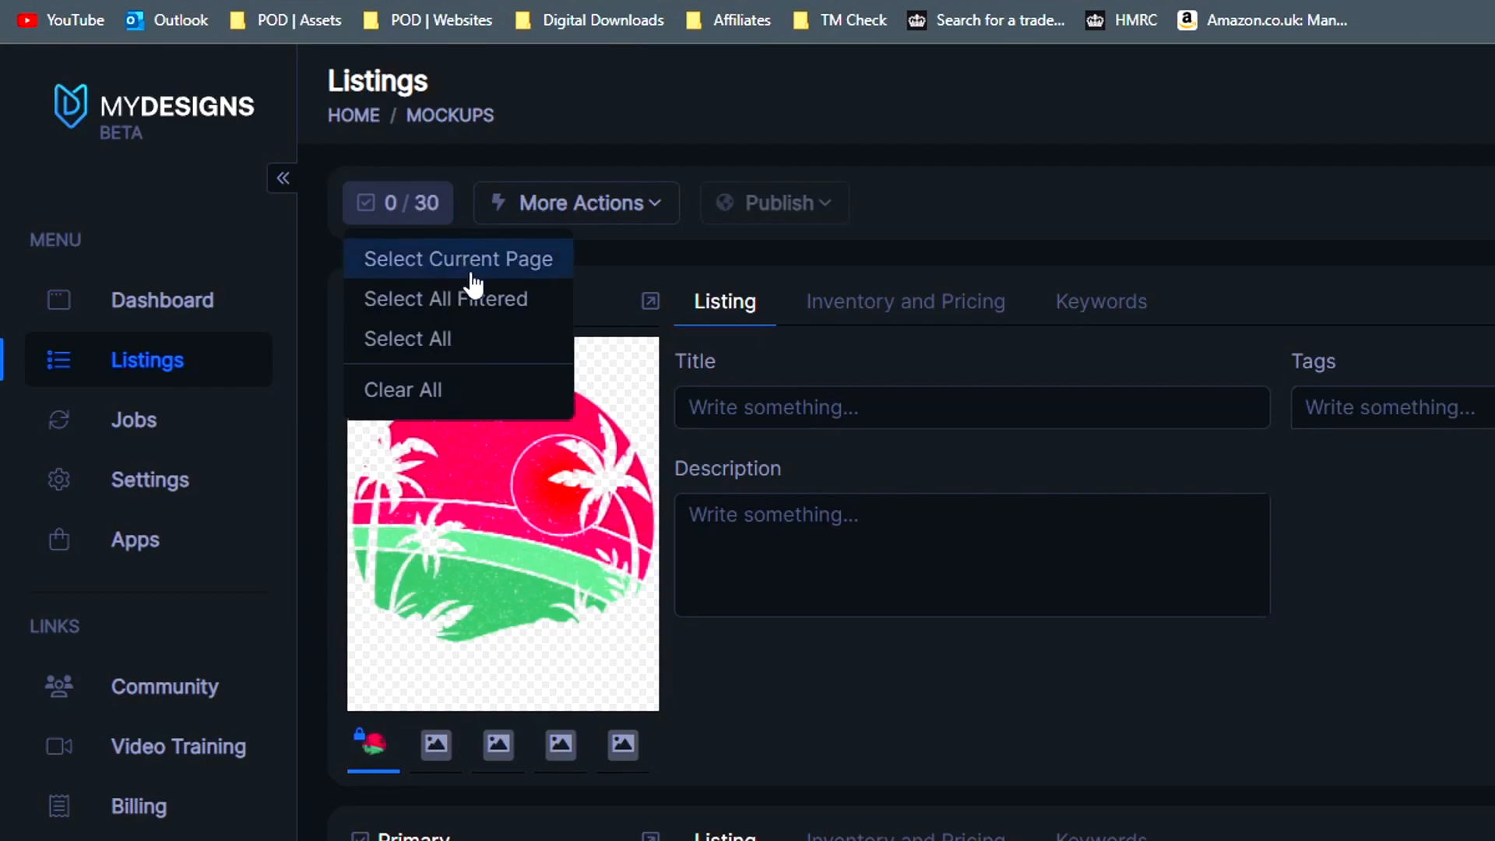
pyautogui.click(456, 259)
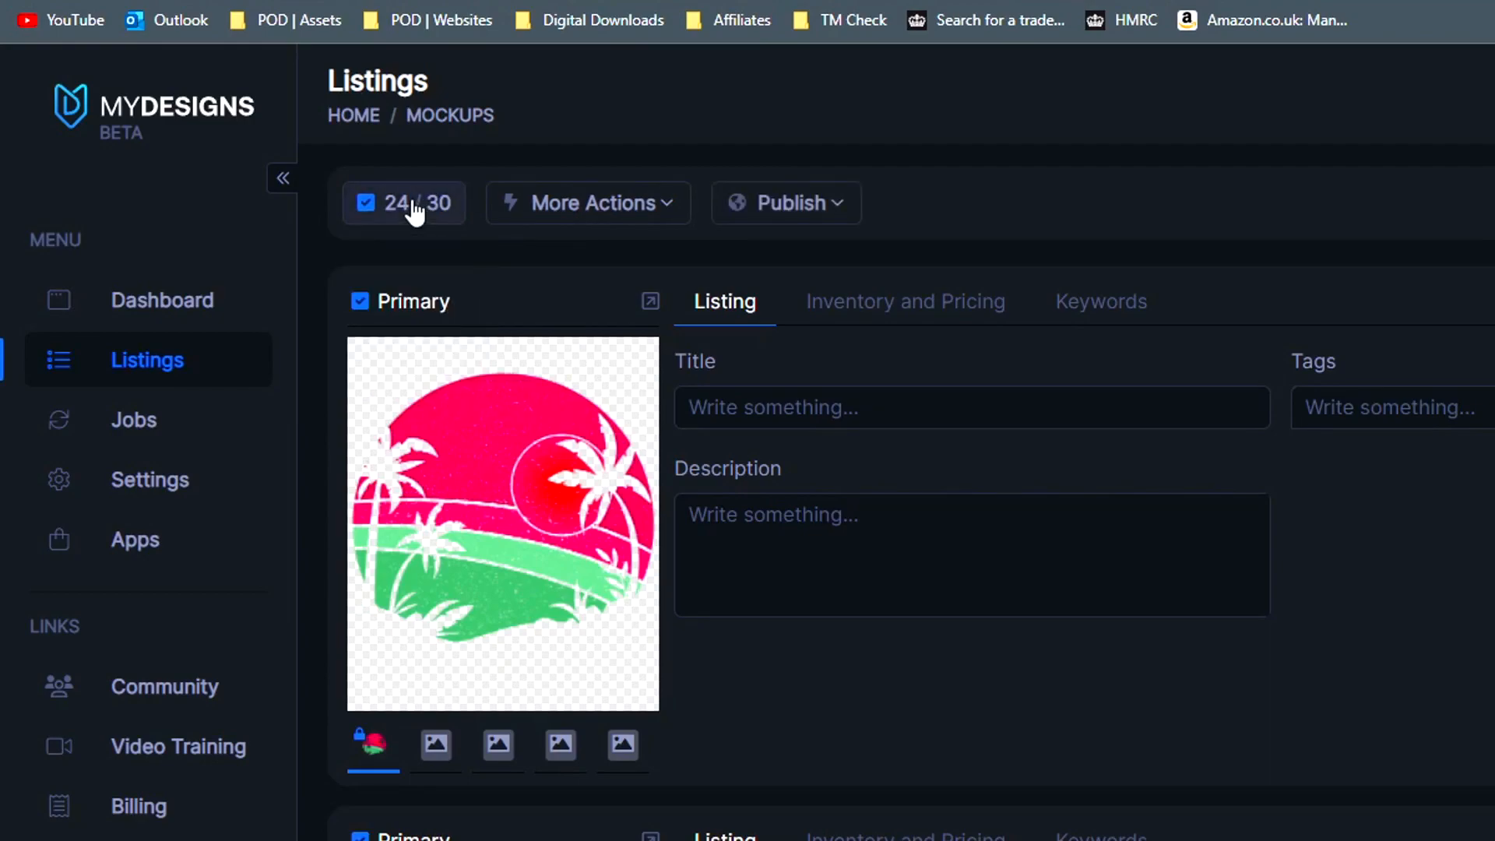
pyautogui.moveTo(444, 205)
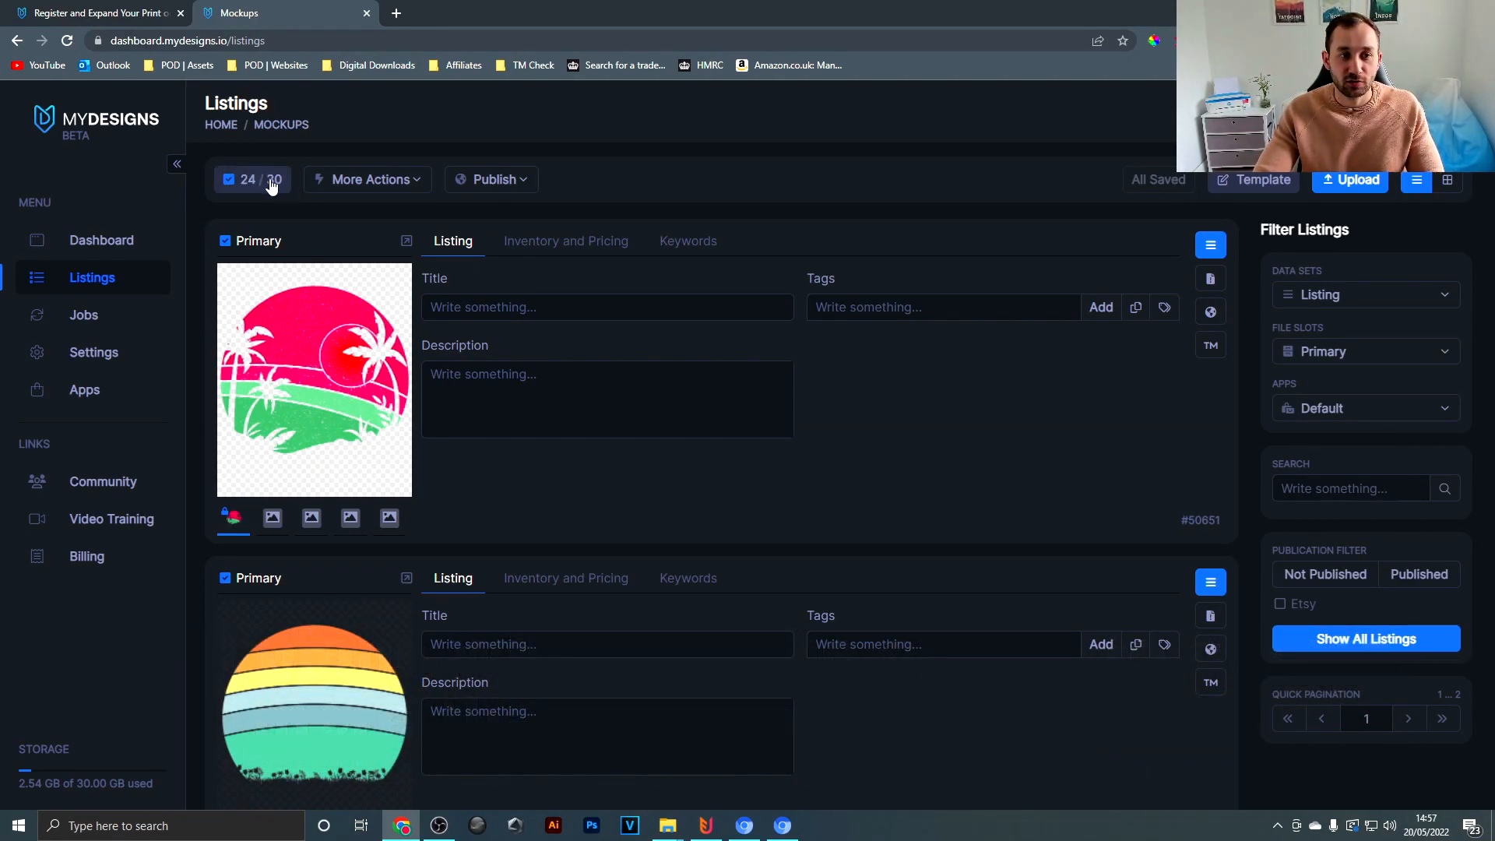
# Start Create Mockups for the selected listings from the bulk actions menu
pyautogui.click(368, 179)
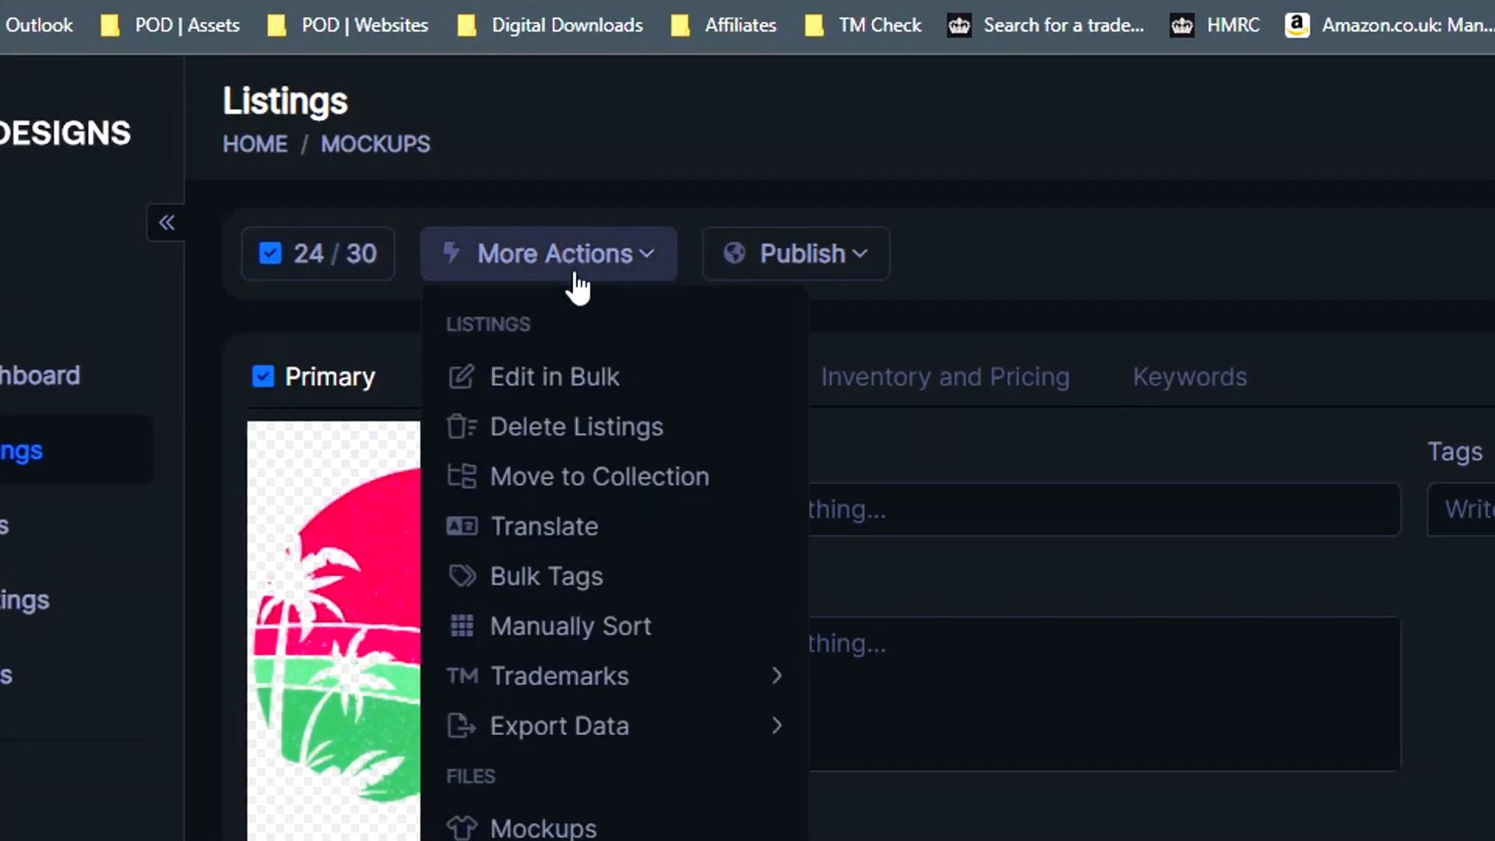
pyautogui.scroll(-3)
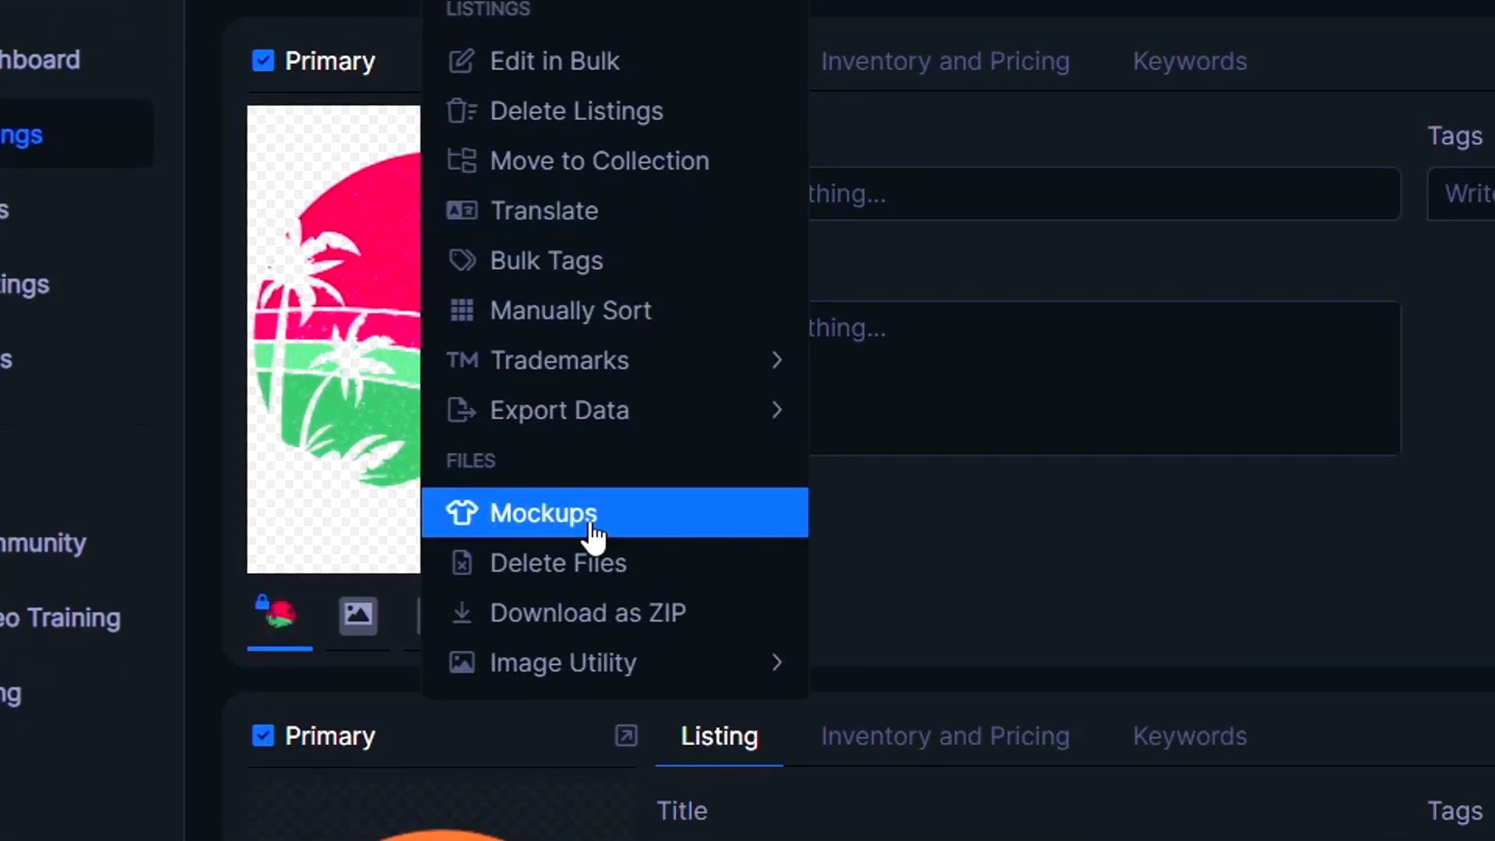
pyautogui.click(542, 513)
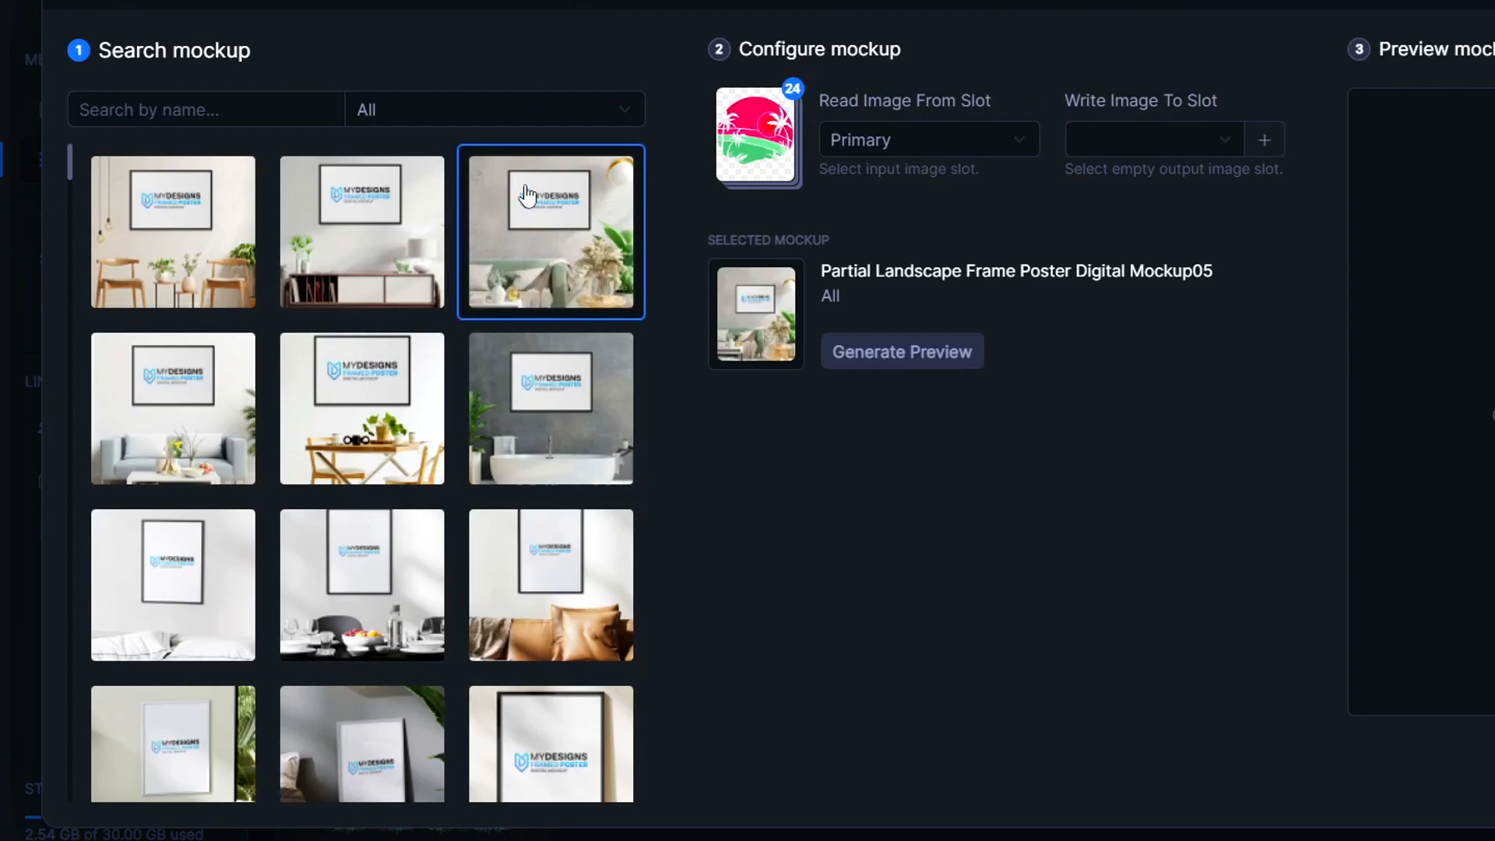
# Browse the Wall Art, Stickers and Drinkware categories, then settle on Clothing mockups
pyautogui.click(486, 109)
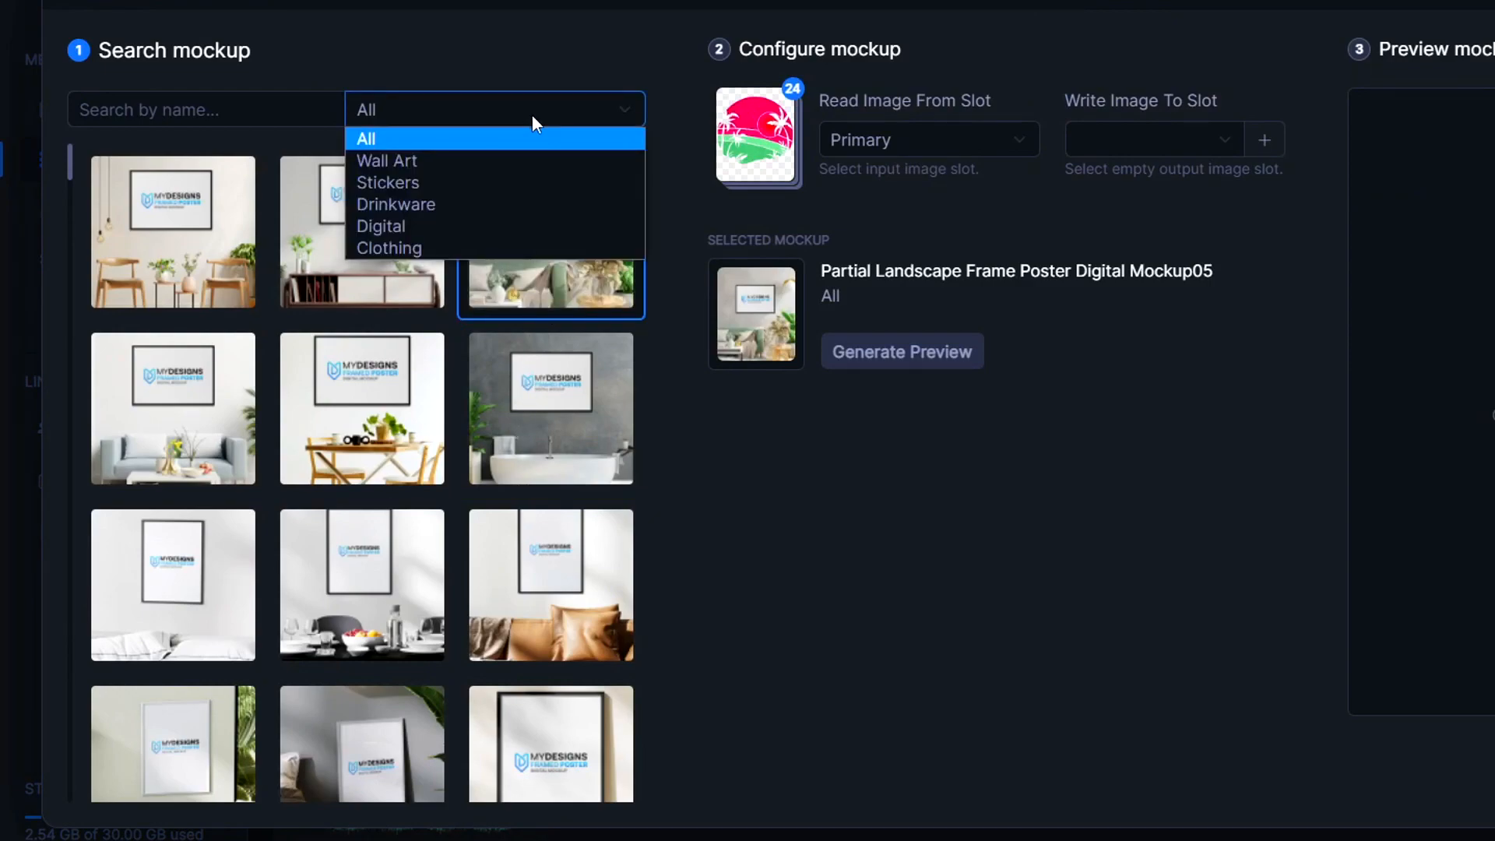
pyautogui.click(386, 161)
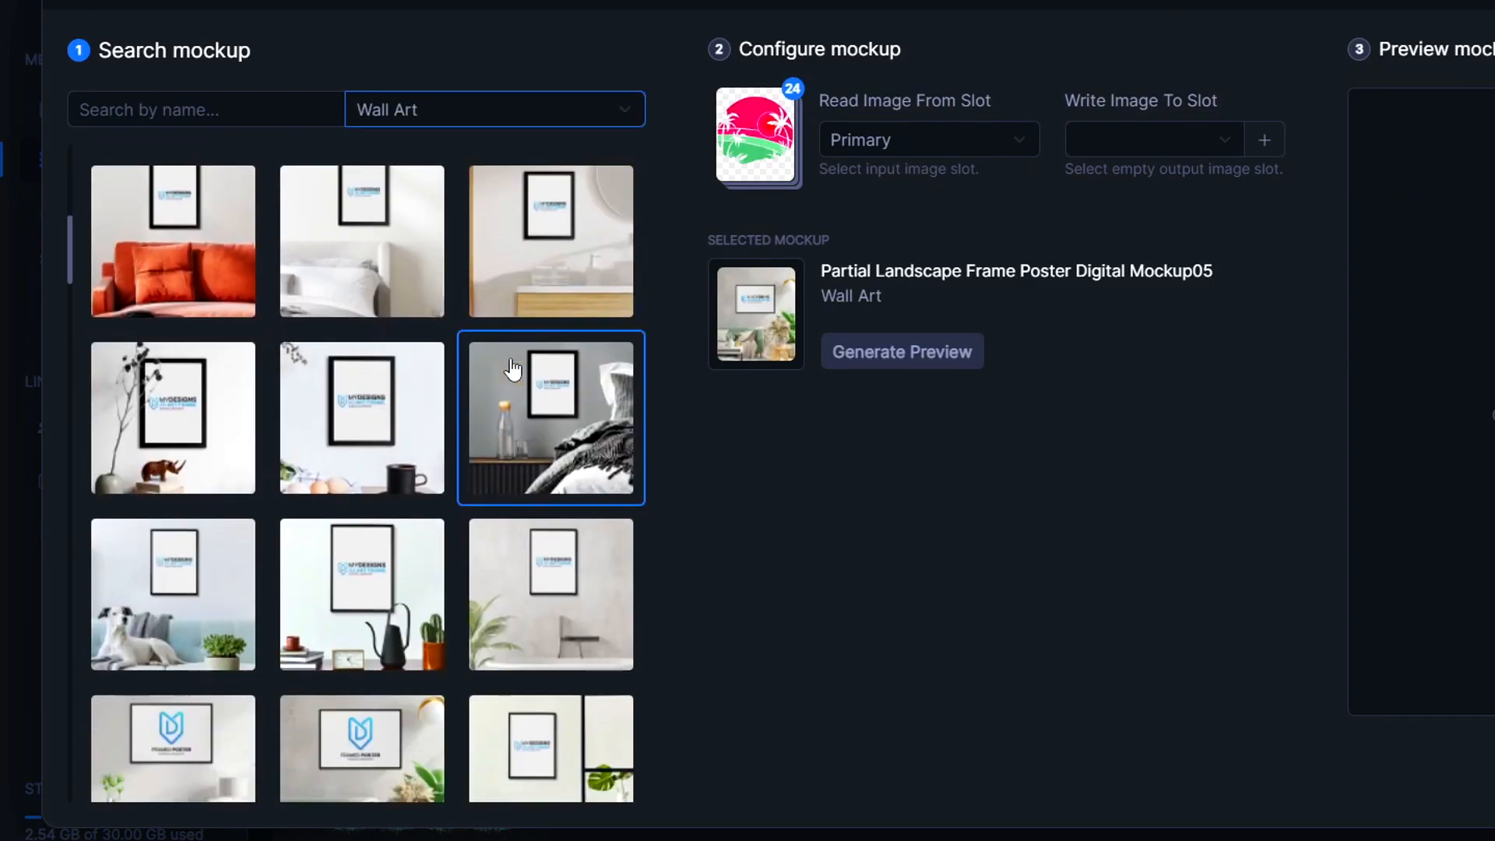
pyautogui.scroll(-3)
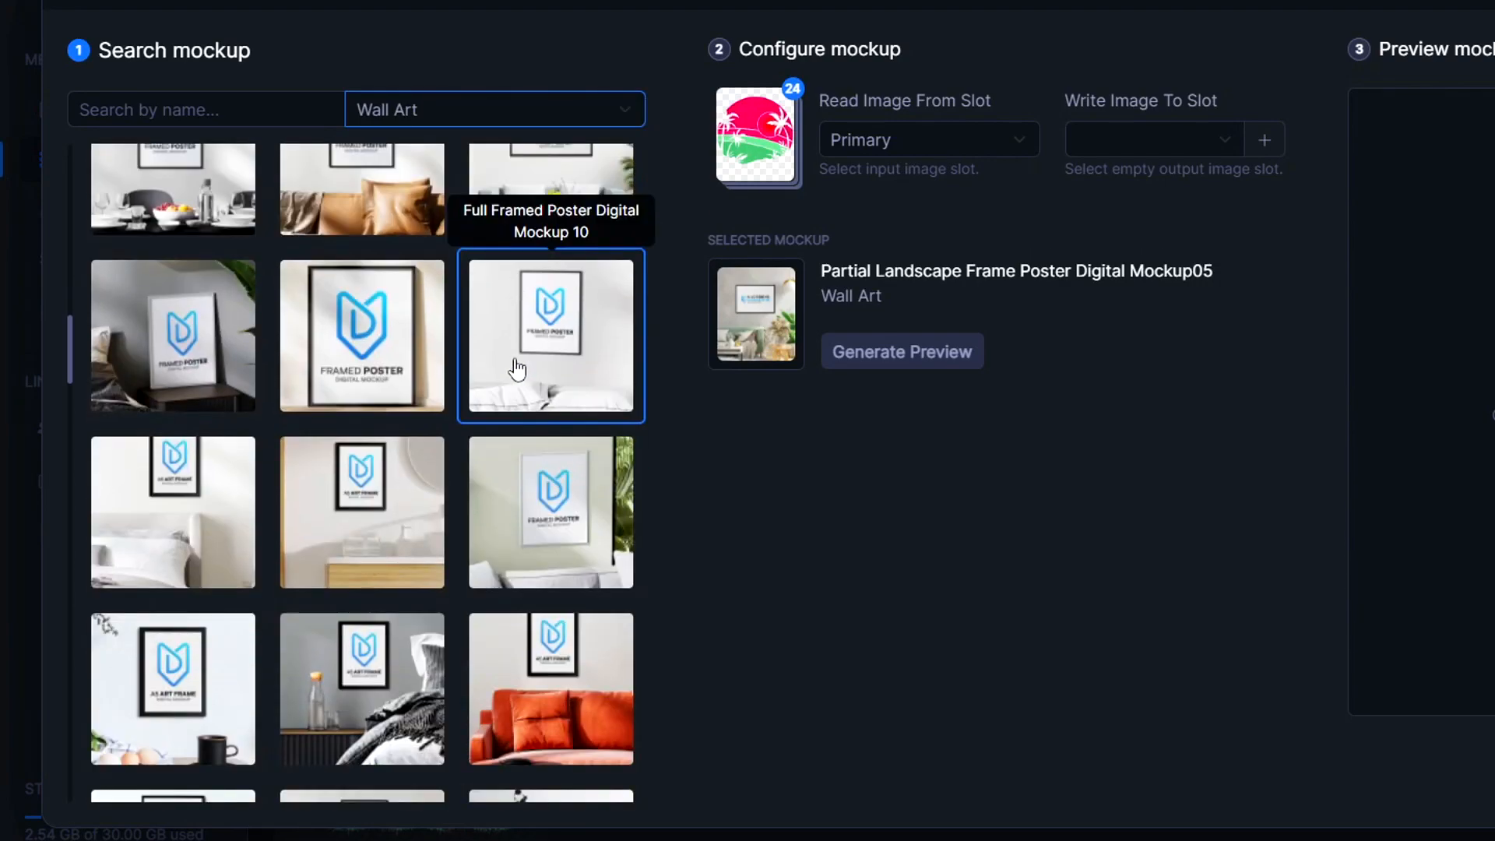
pyautogui.click(493, 109)
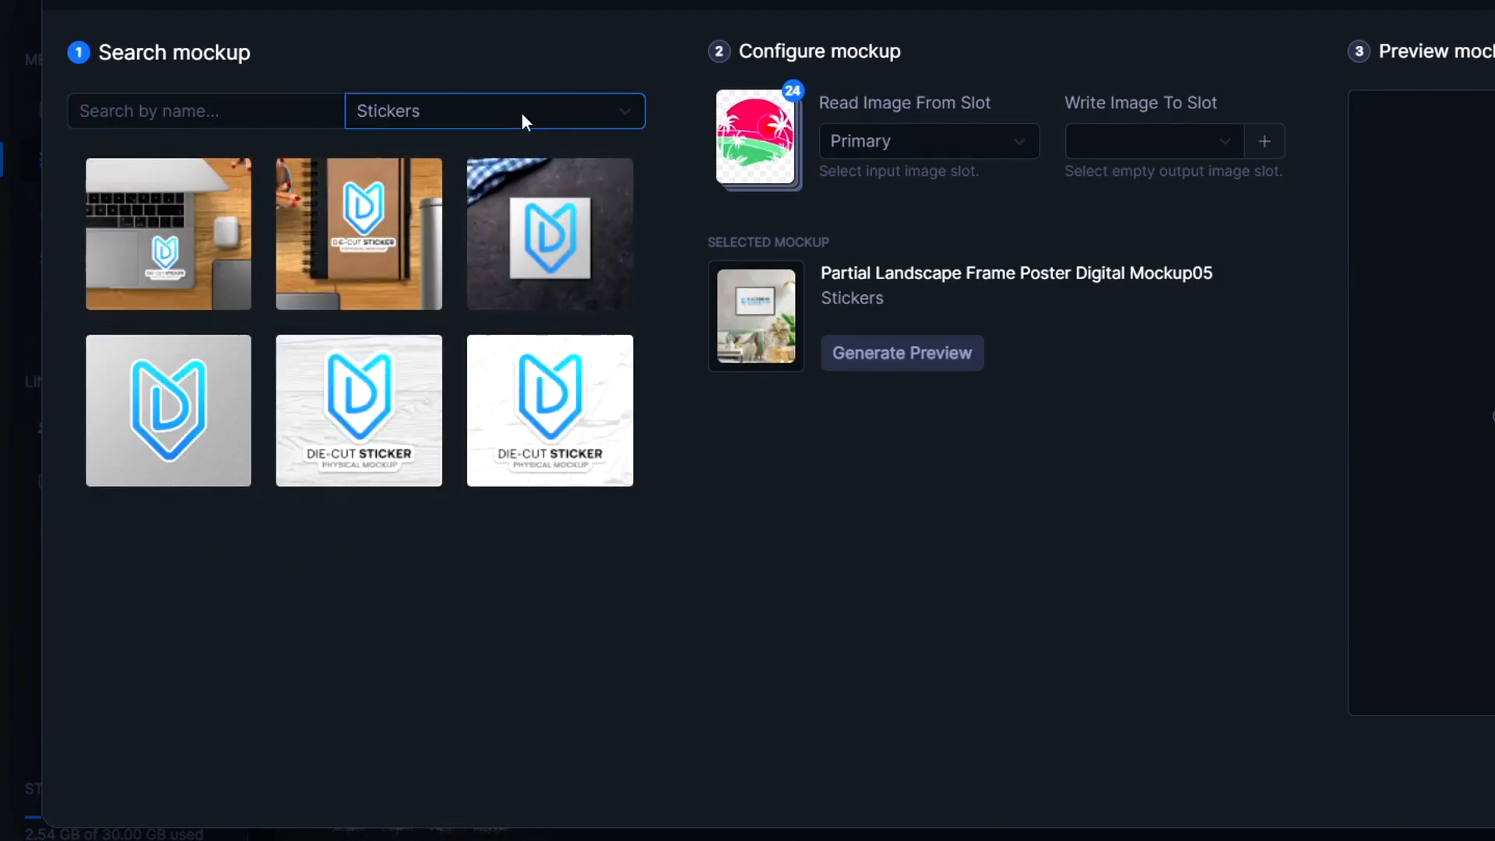
pyautogui.click(494, 111)
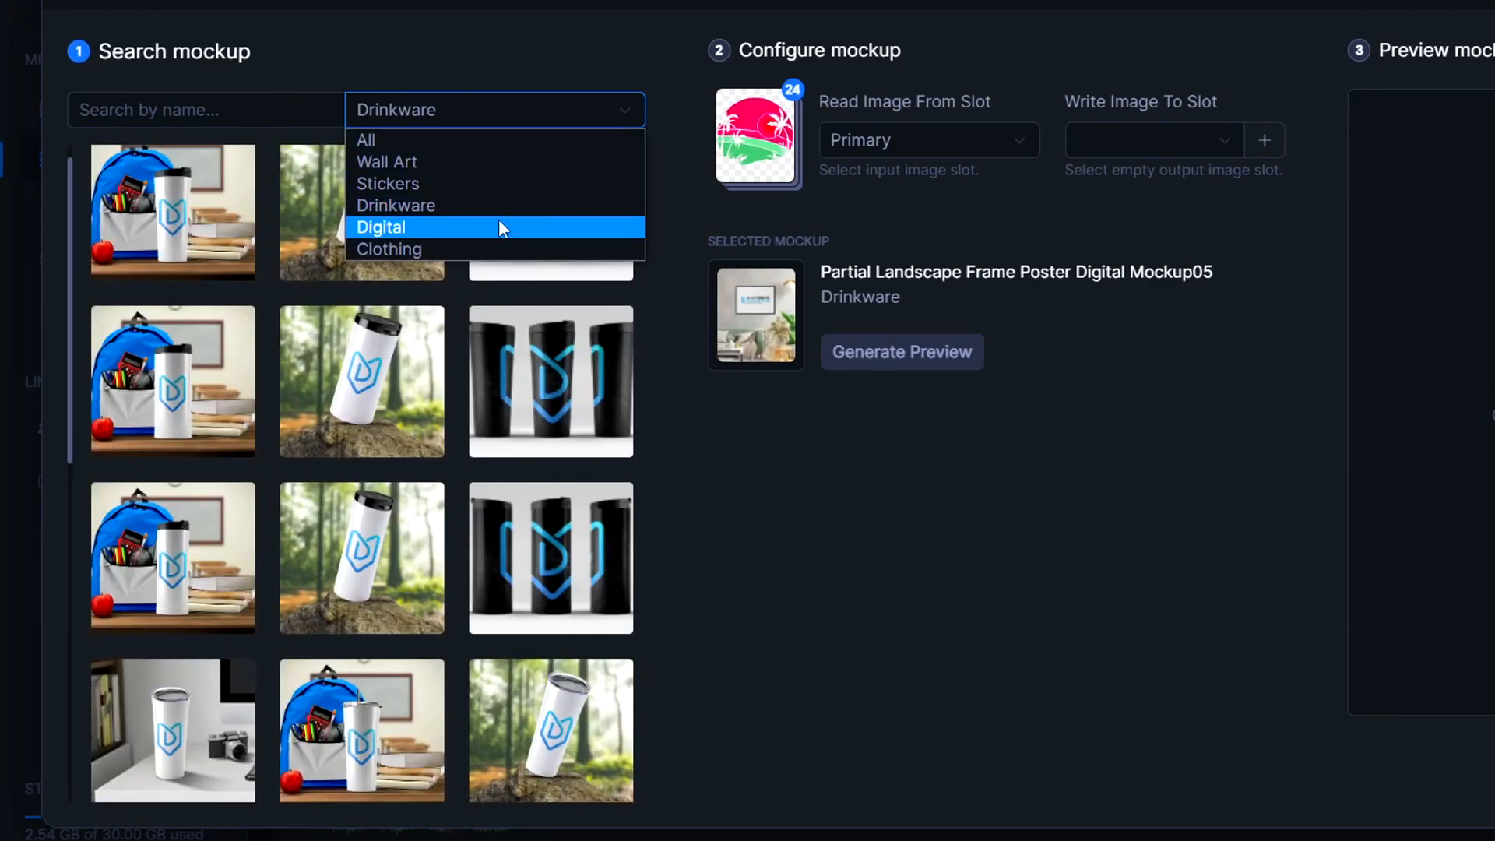
pyautogui.click(389, 249)
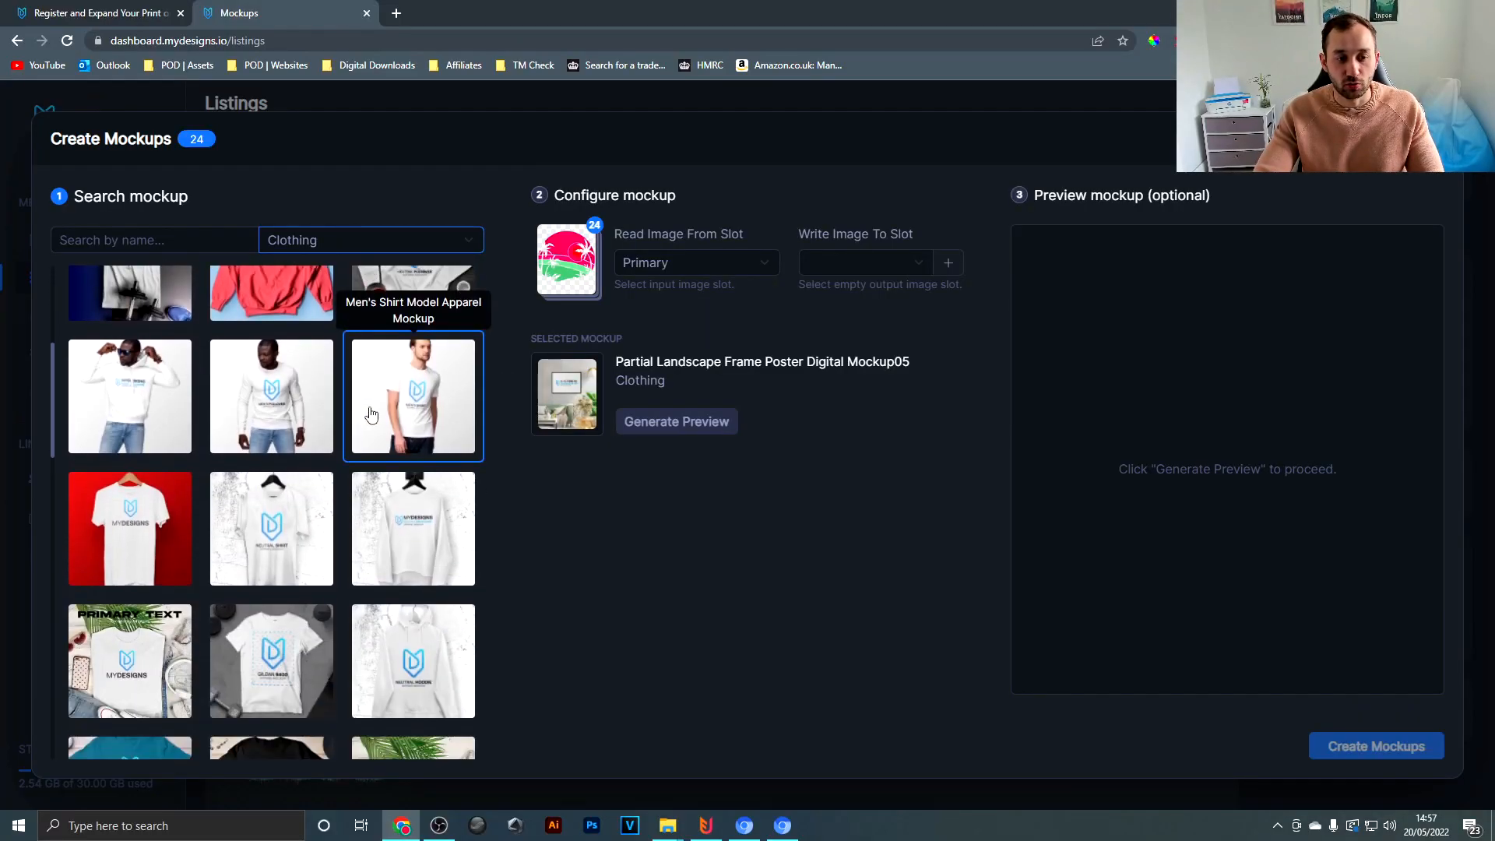
# Pick the Flat Lifestyle Shirt 2 mockup with its white default color
pyautogui.scroll(-3)
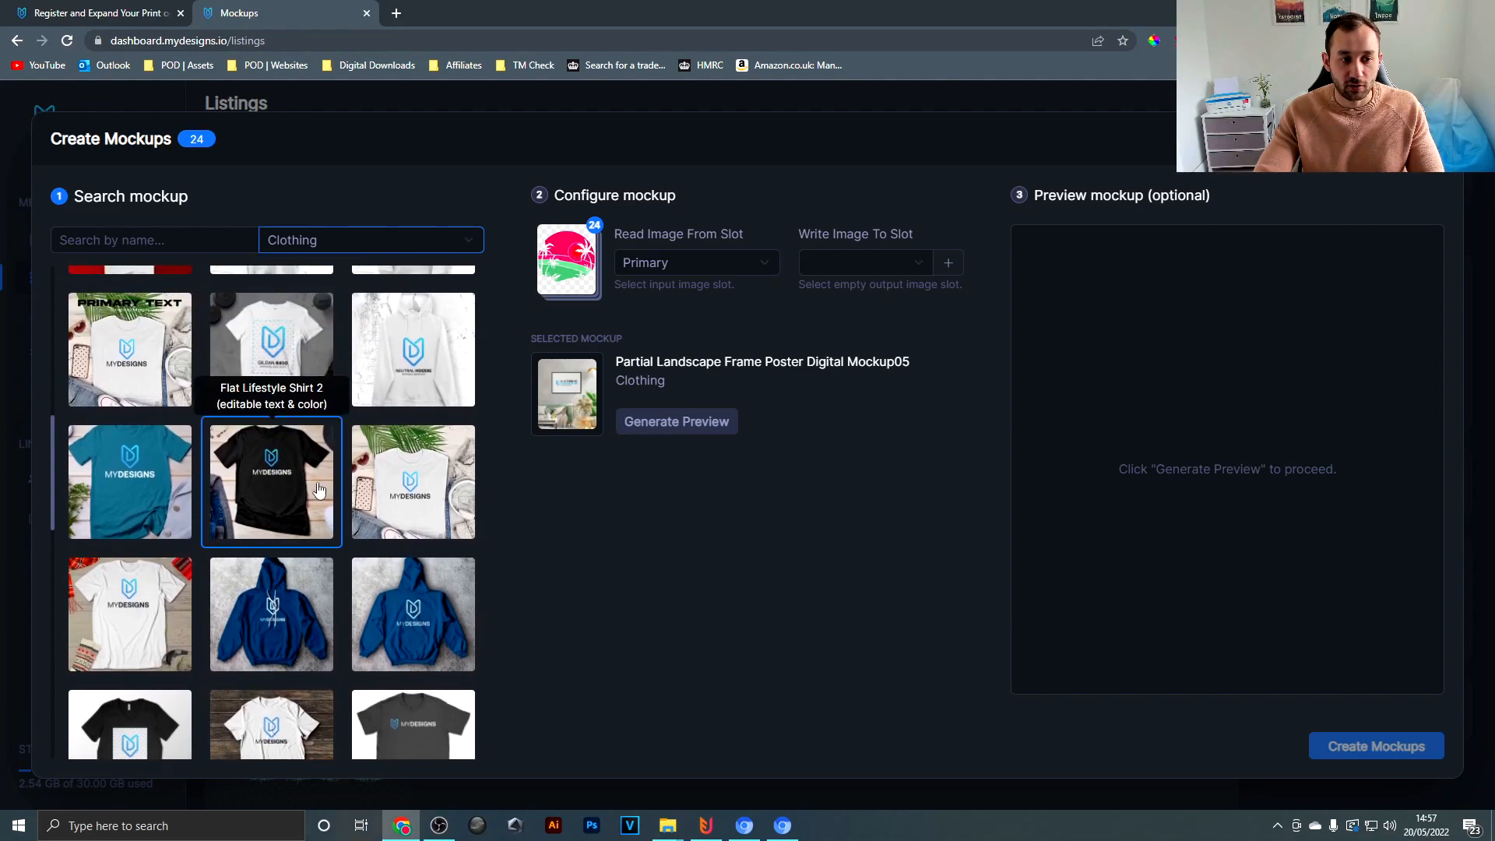
pyautogui.click(271, 481)
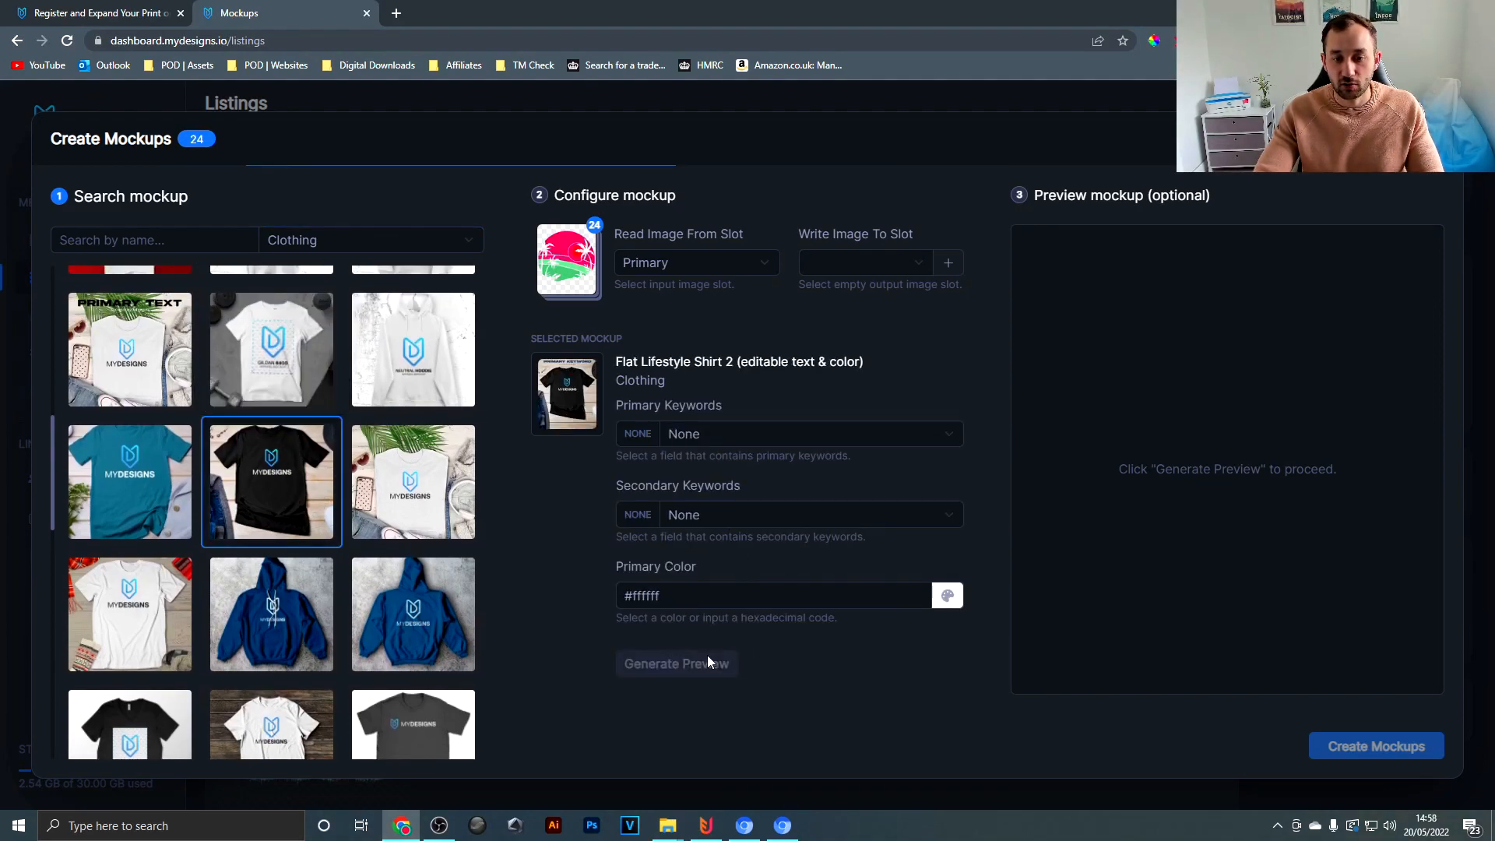
pyautogui.moveTo(1003, 634)
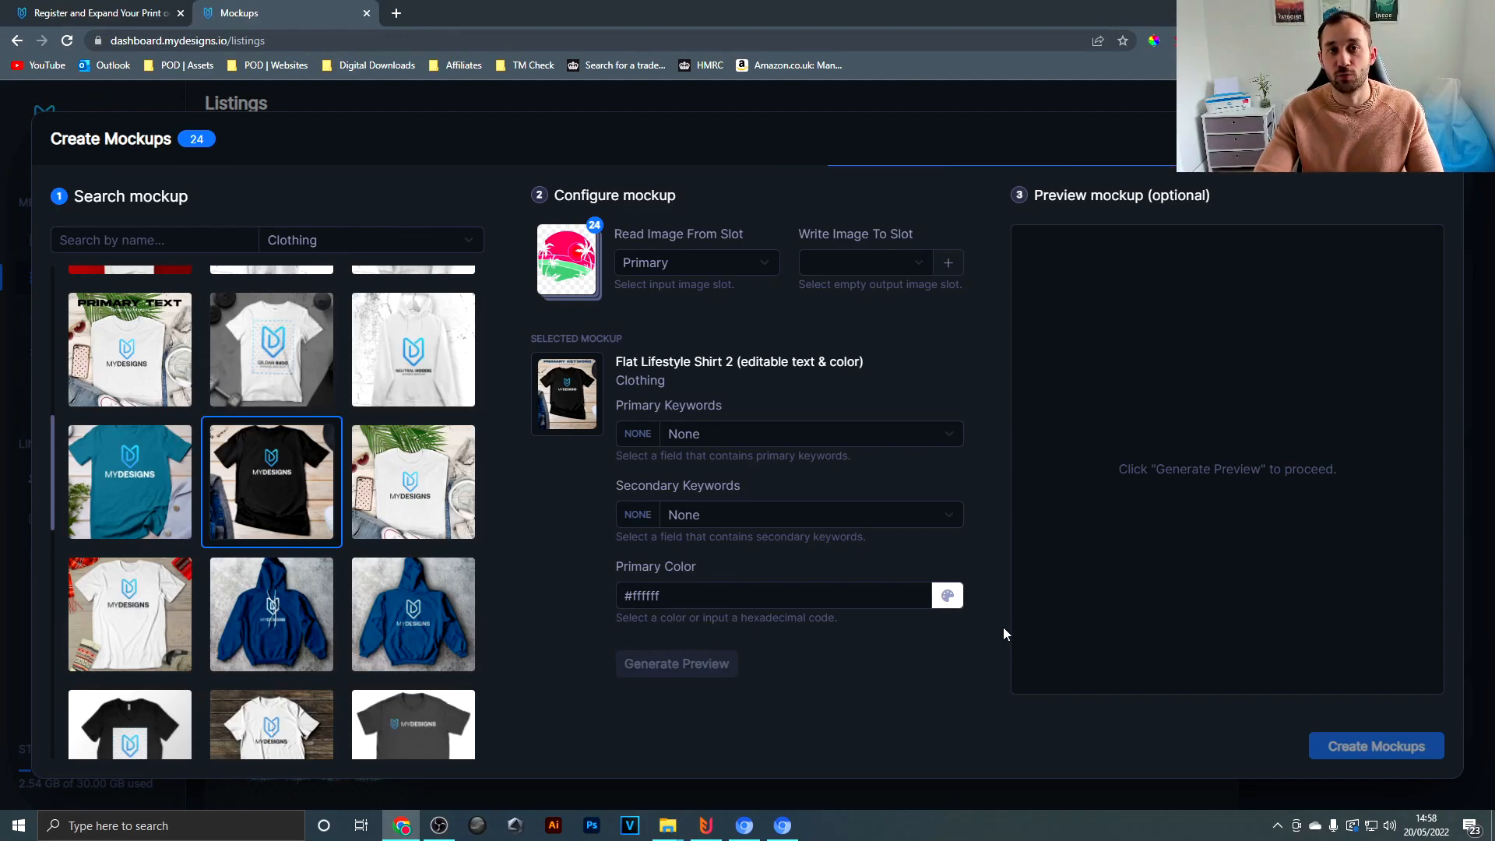
pyautogui.moveTo(996, 539)
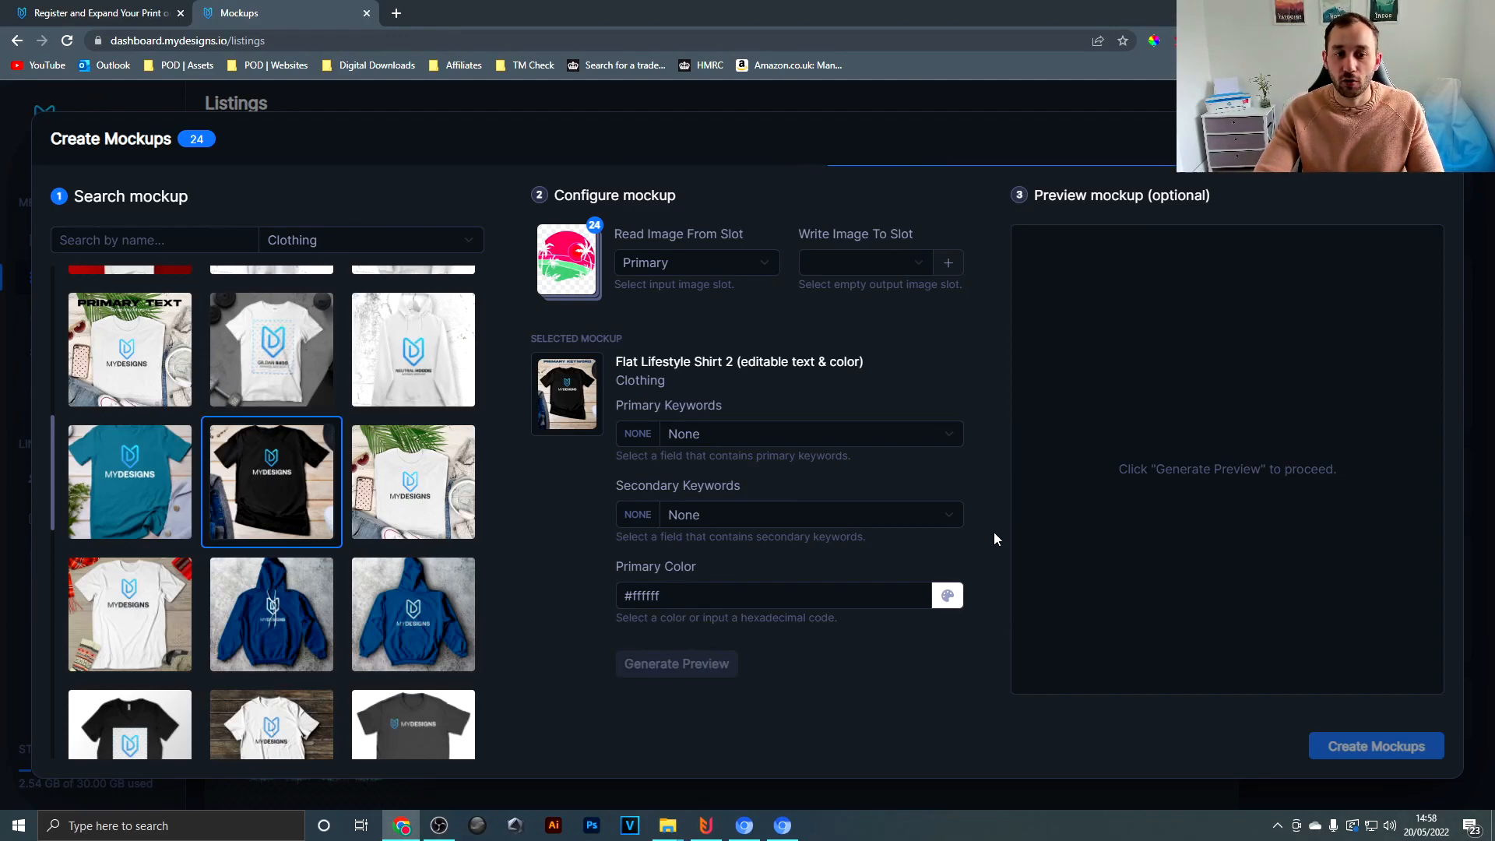
# Generate the white-shirt preview and set Write Image To Slot to Mockup 1
pyautogui.click(675, 664)
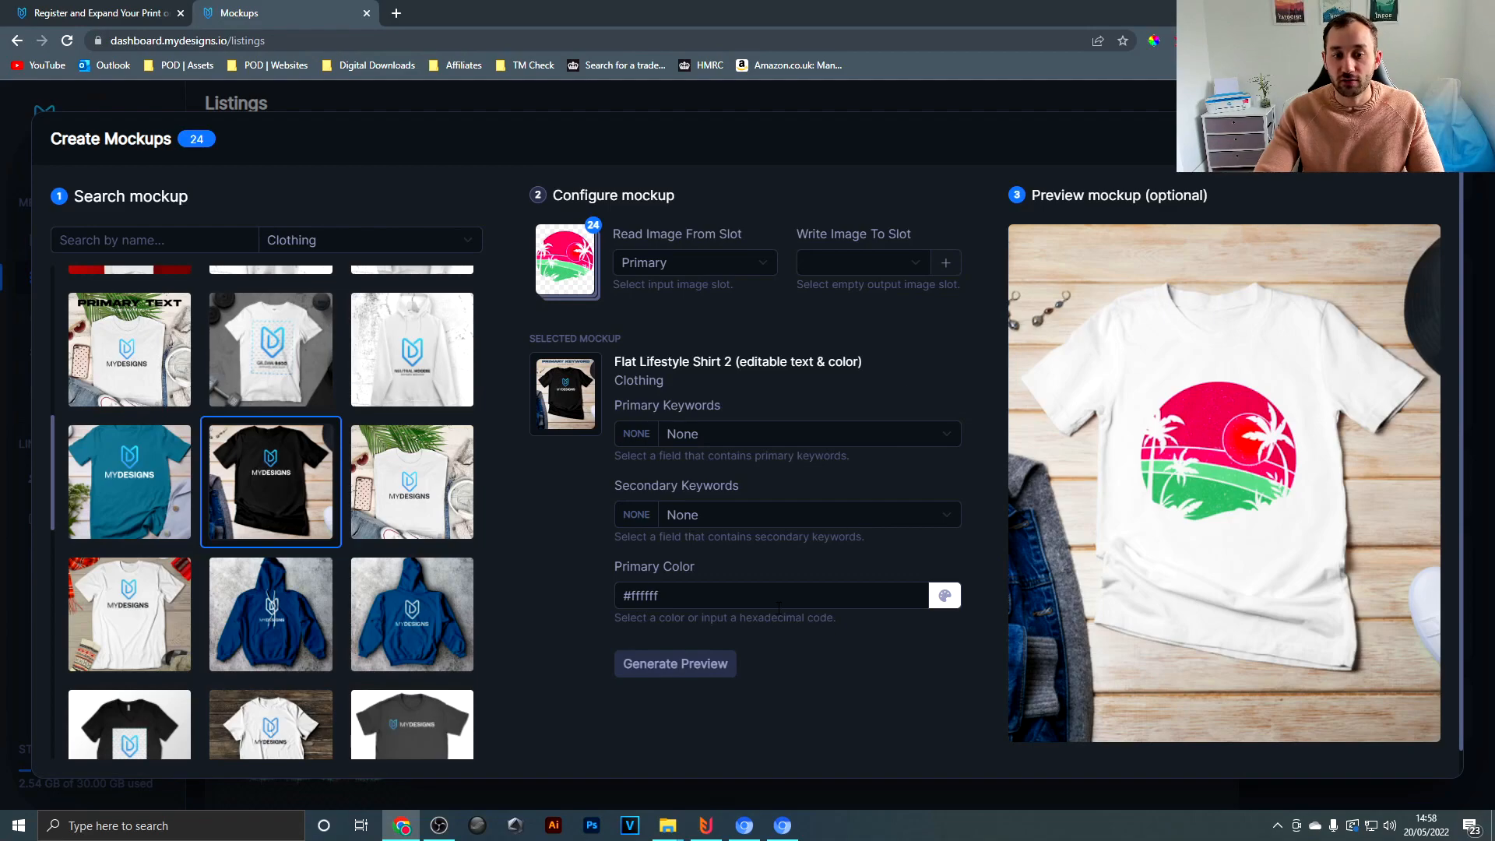
pyautogui.moveTo(946, 595)
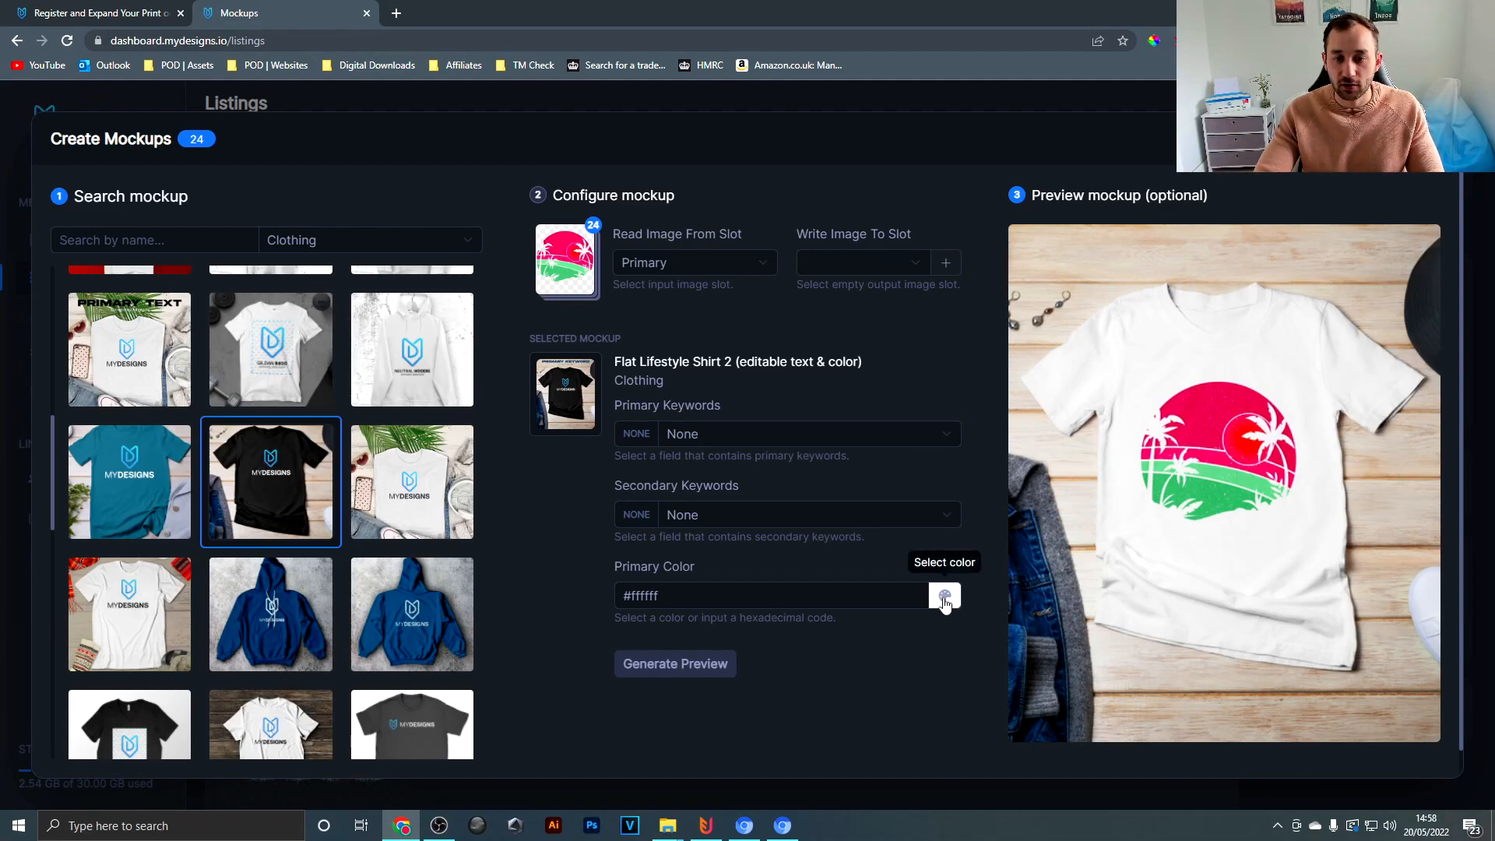
pyautogui.click(946, 595)
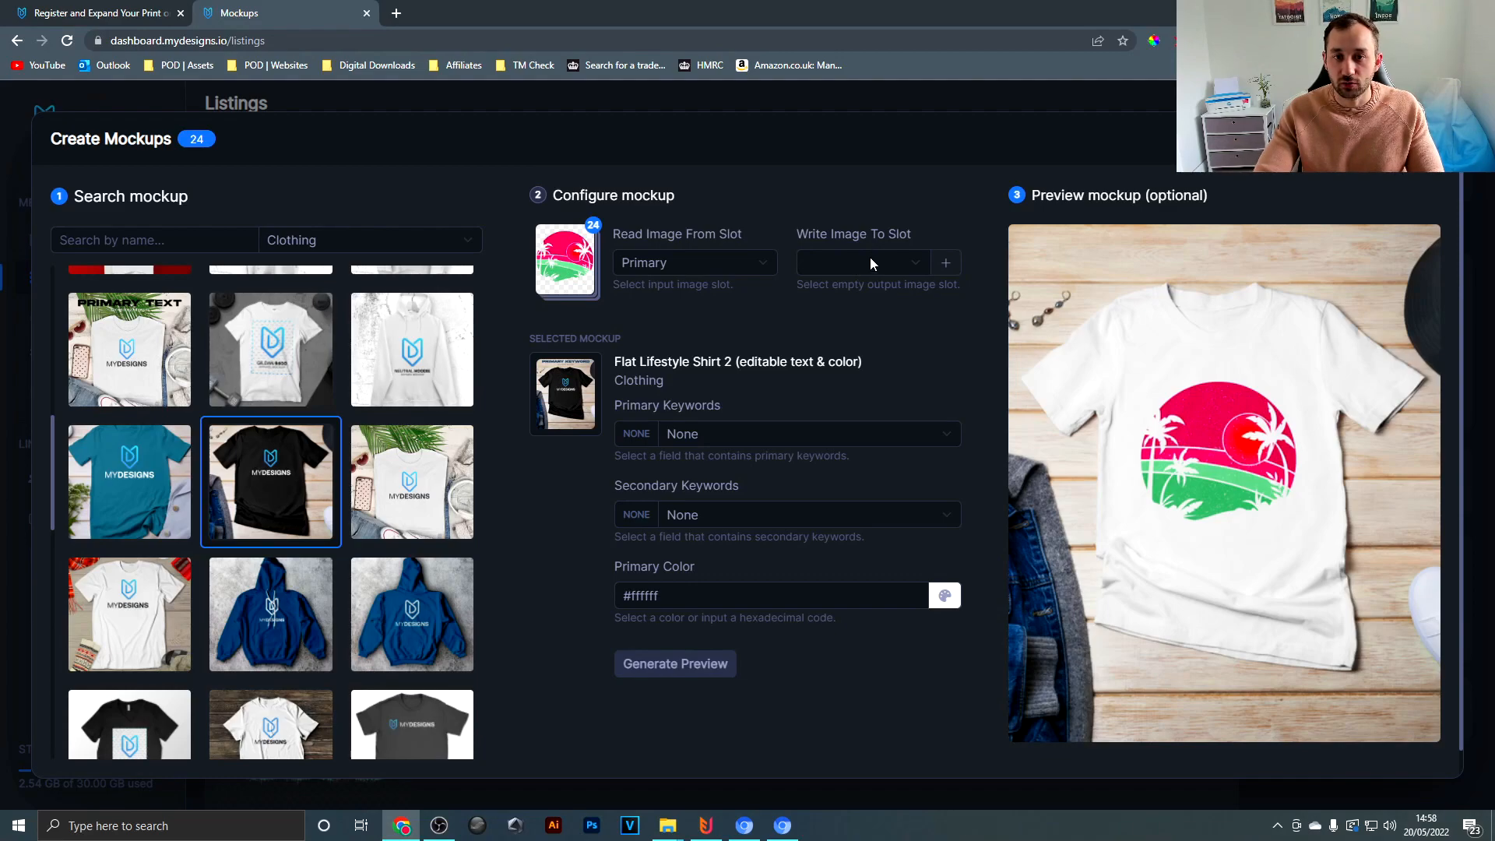
pyautogui.moveTo(857, 265)
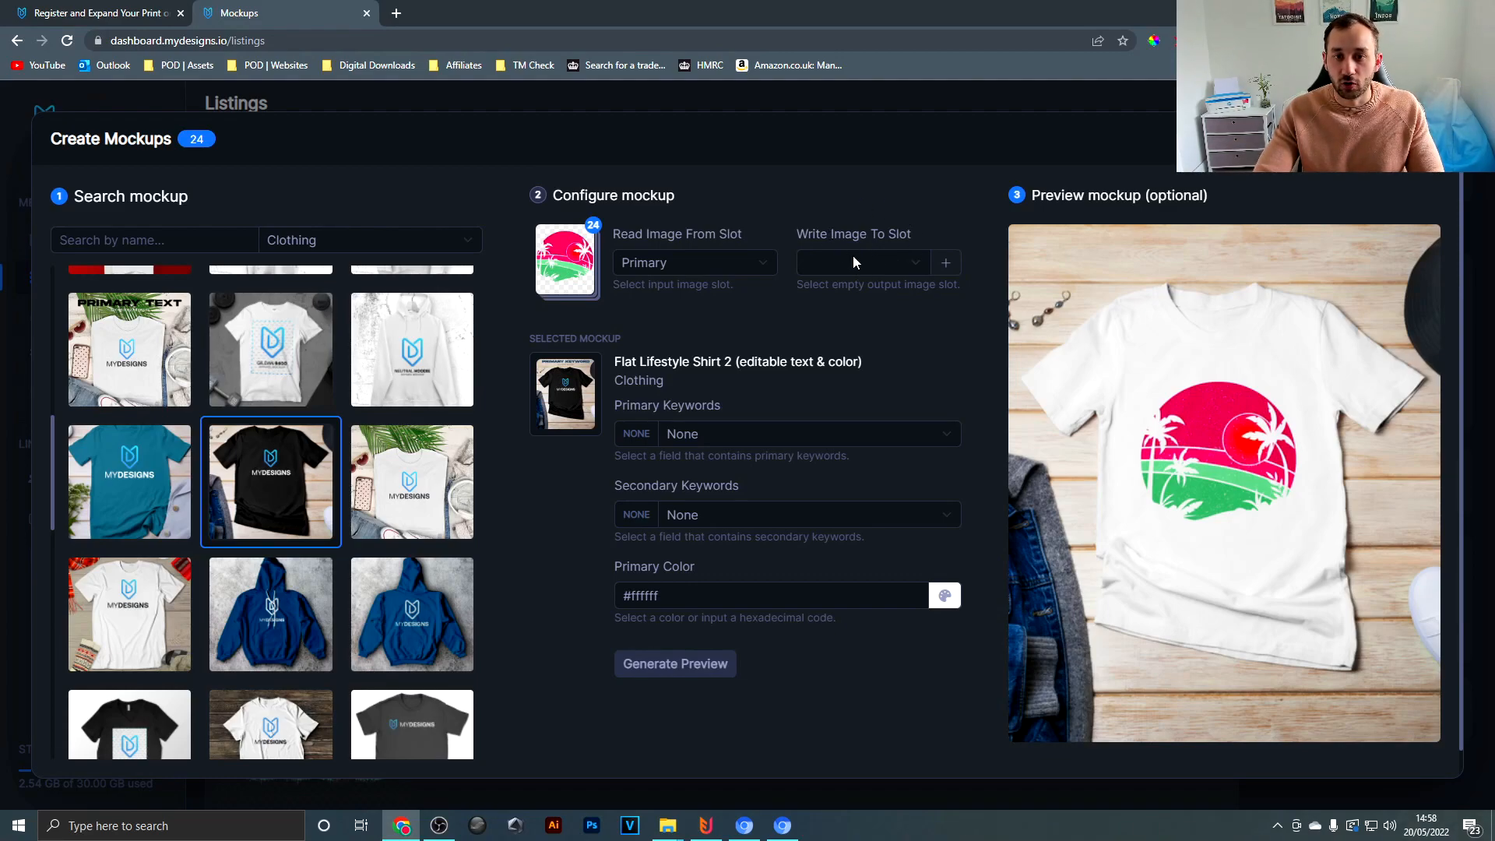
pyautogui.click(862, 261)
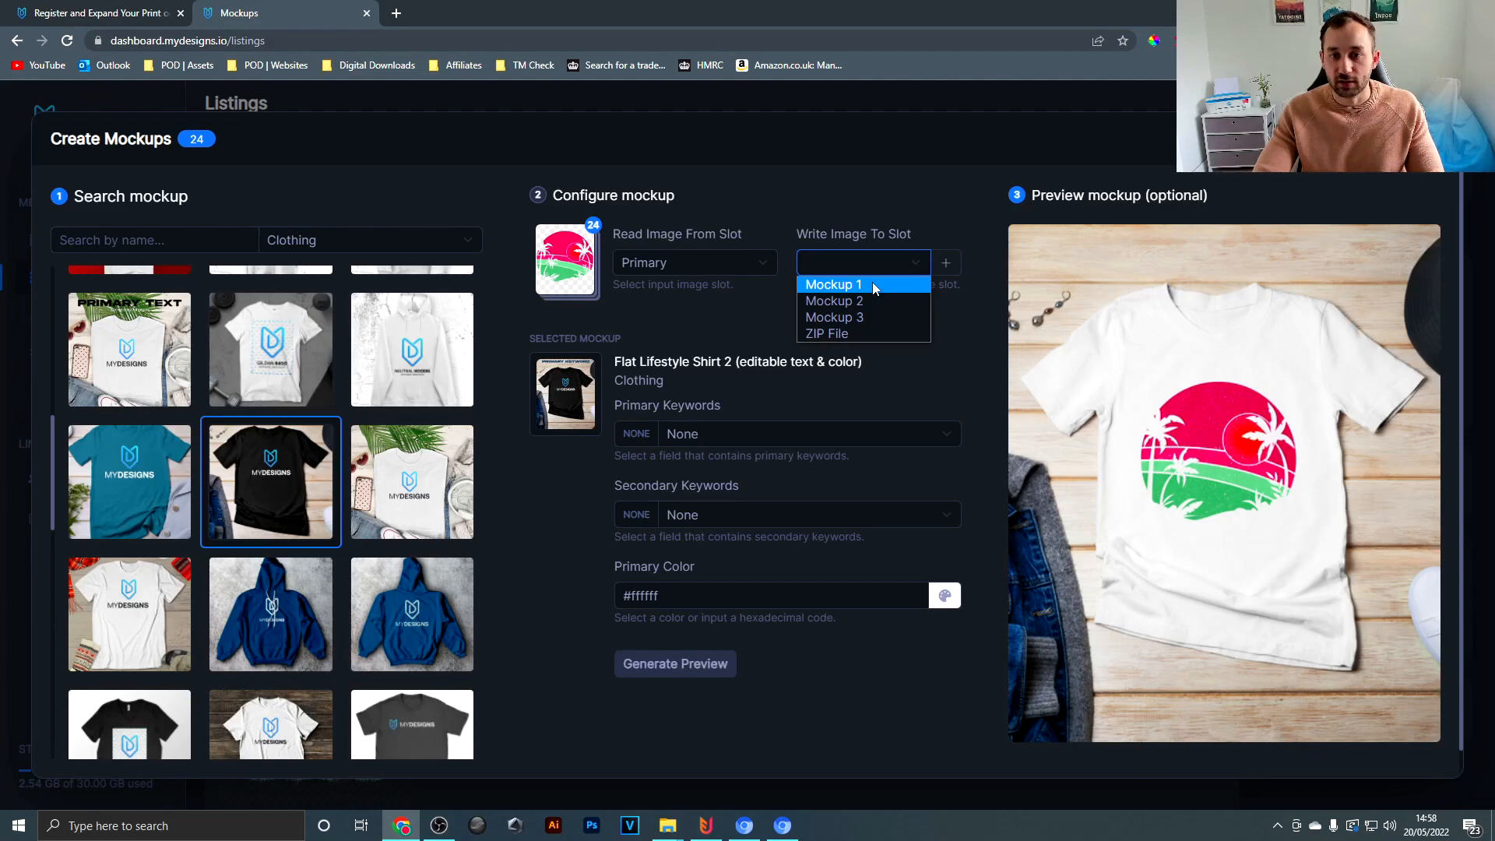
pyautogui.click(832, 283)
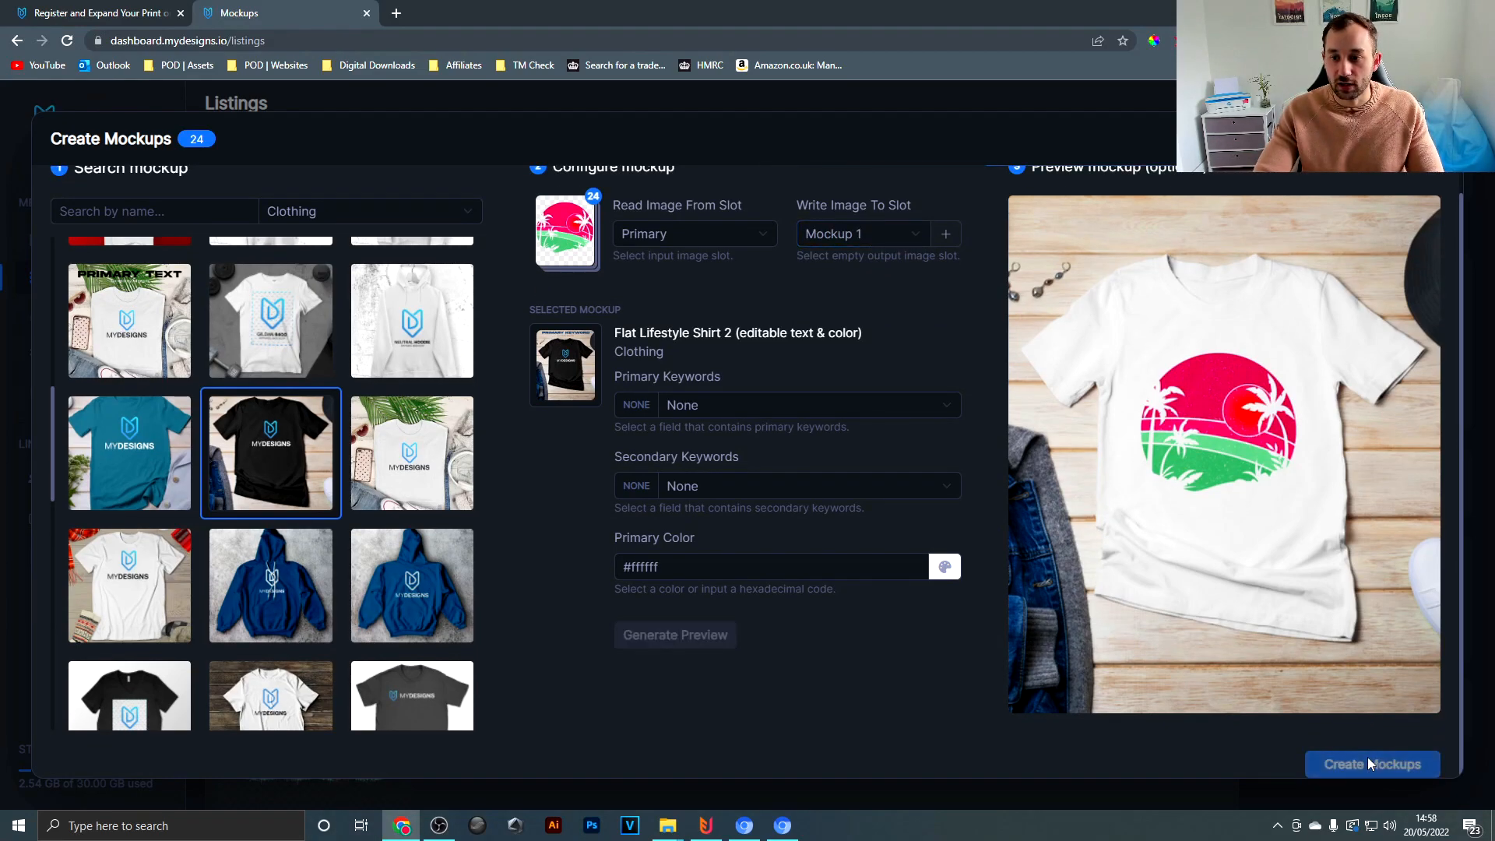
# Run Create Mockups so all 24 designs get a shirt image in their slots
pyautogui.click(1371, 763)
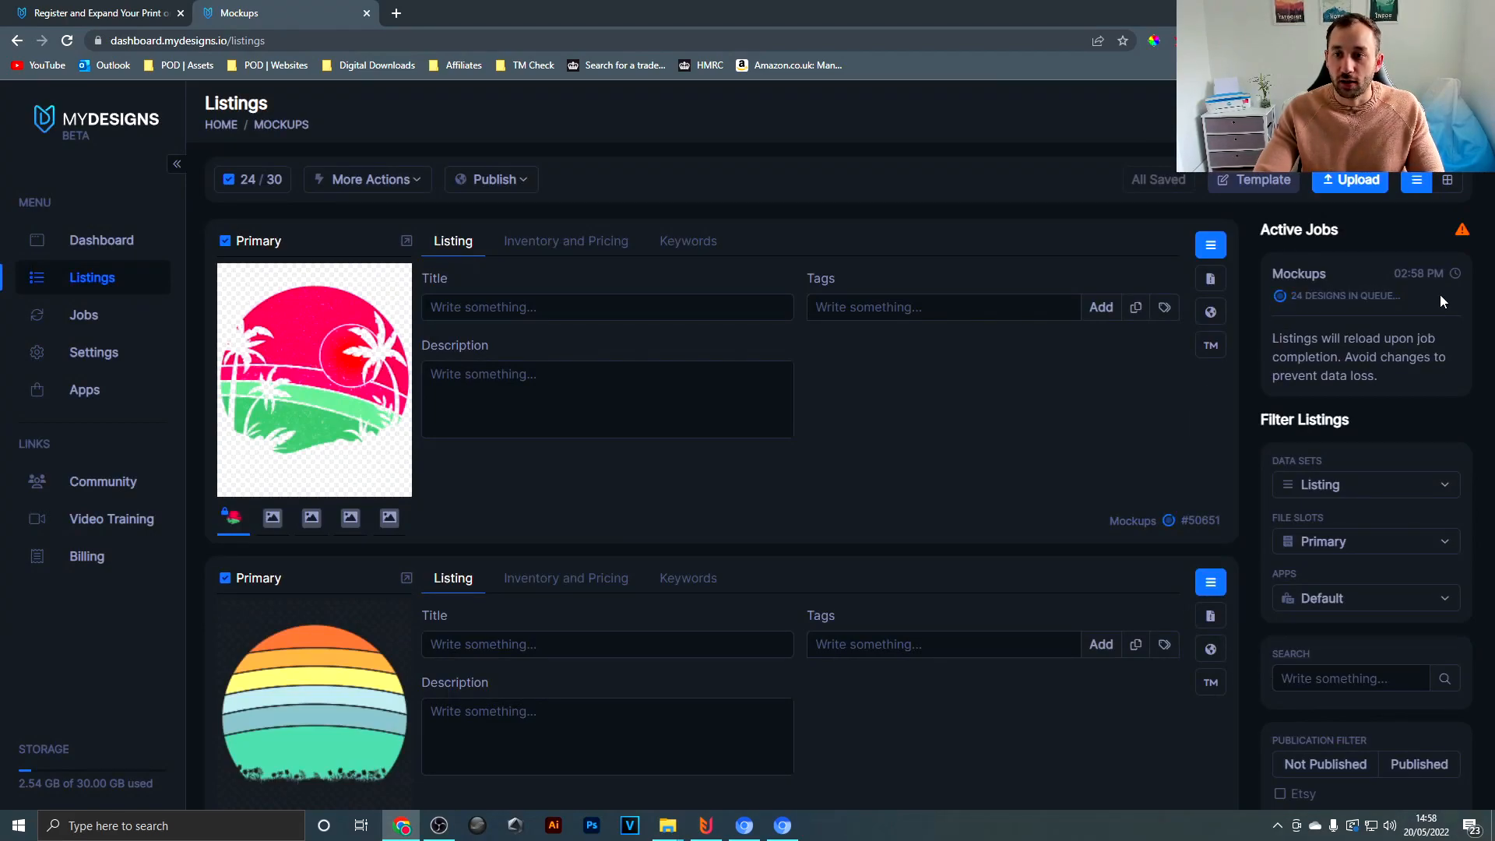
pyautogui.scroll(-3)
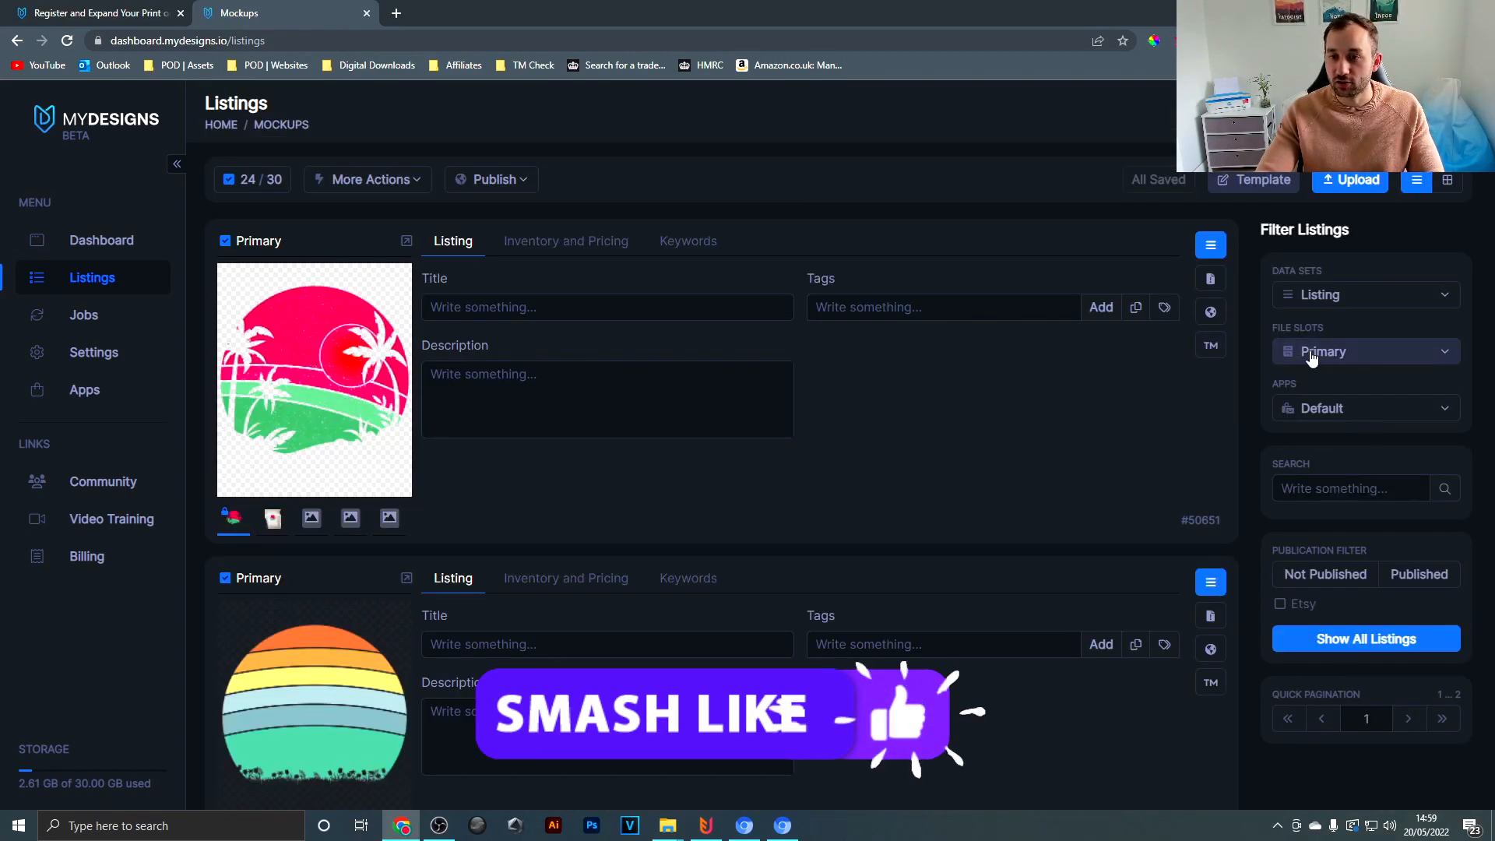
# Switch the File Slots filter from Primary to Mockup 1 and review the shirt images
pyautogui.click(1364, 351)
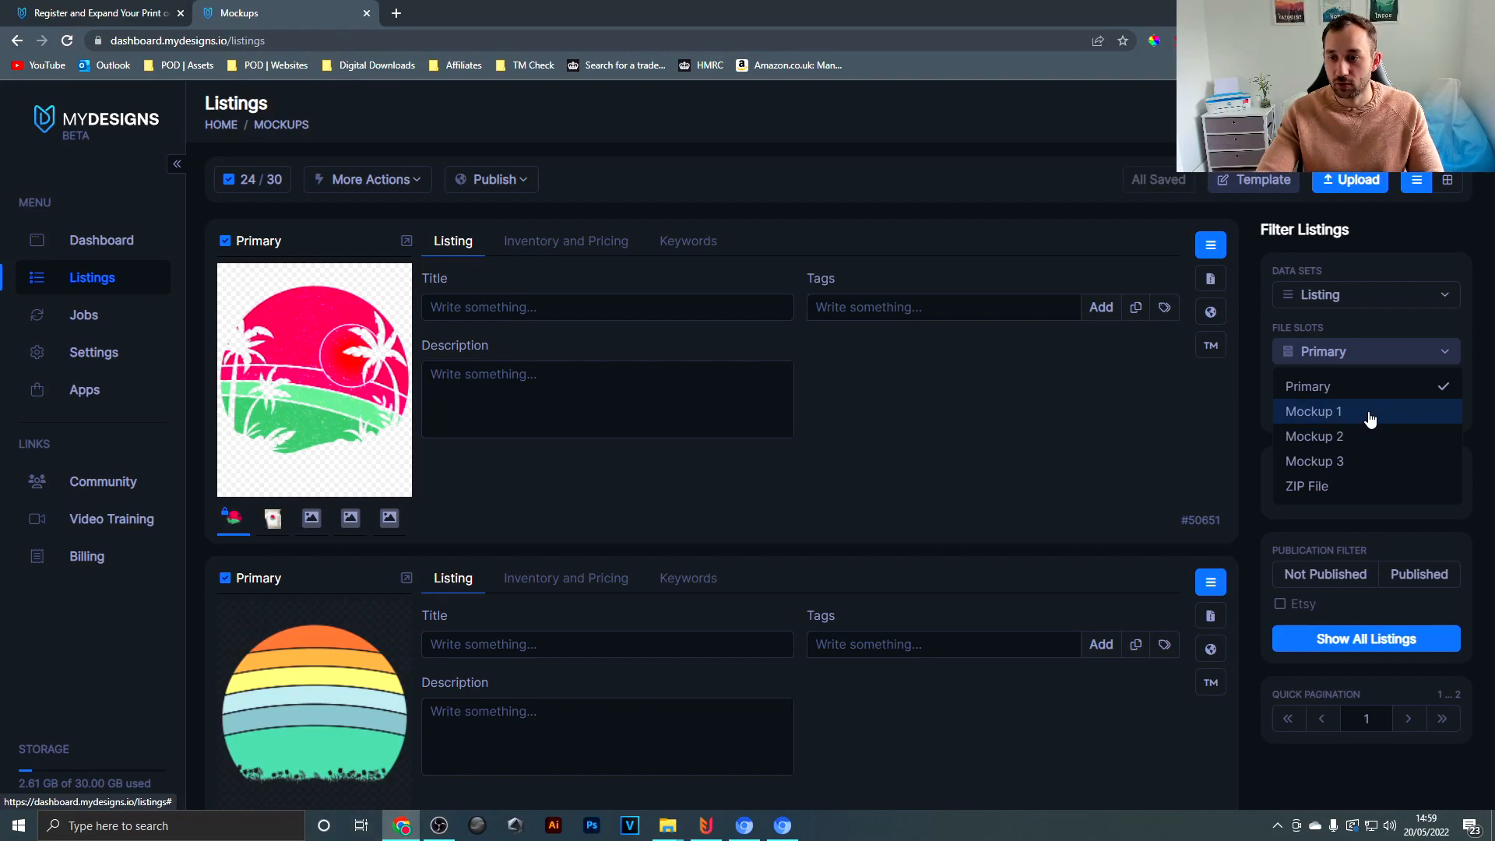
pyautogui.click(1314, 411)
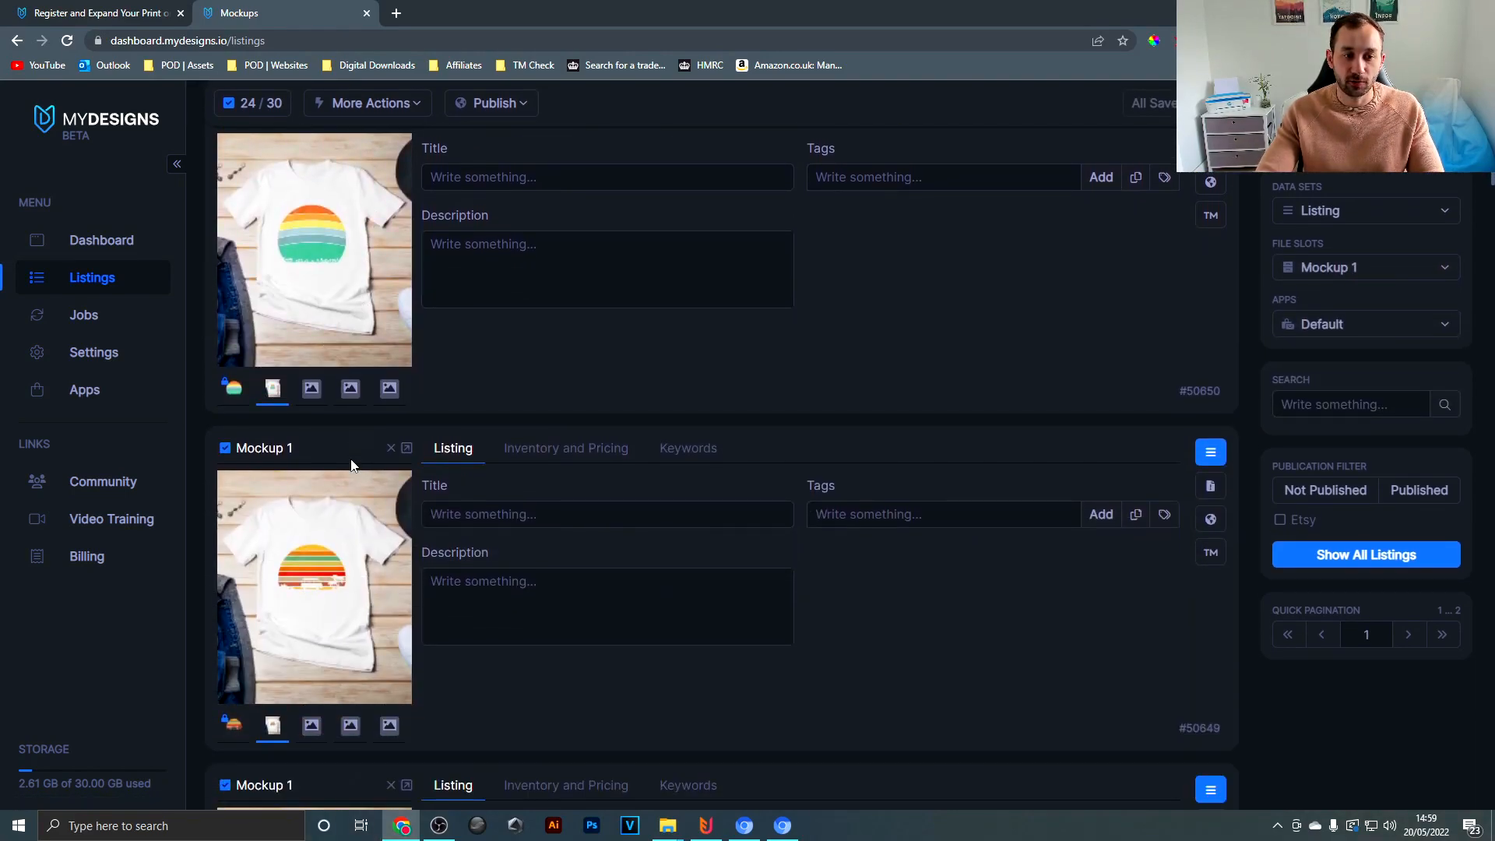
pyautogui.scroll(-3)
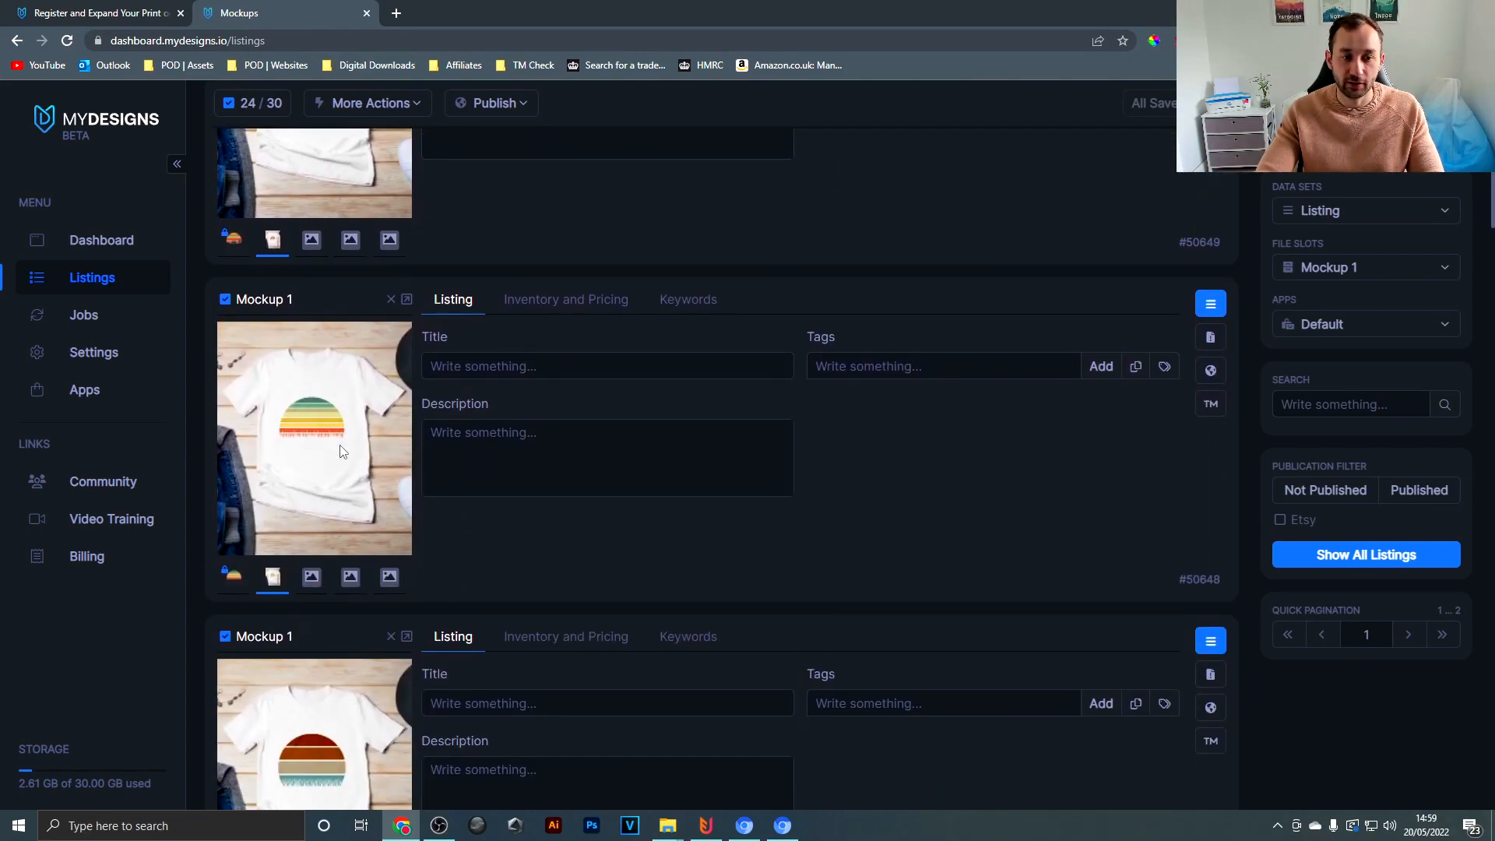
pyautogui.scroll(-3)
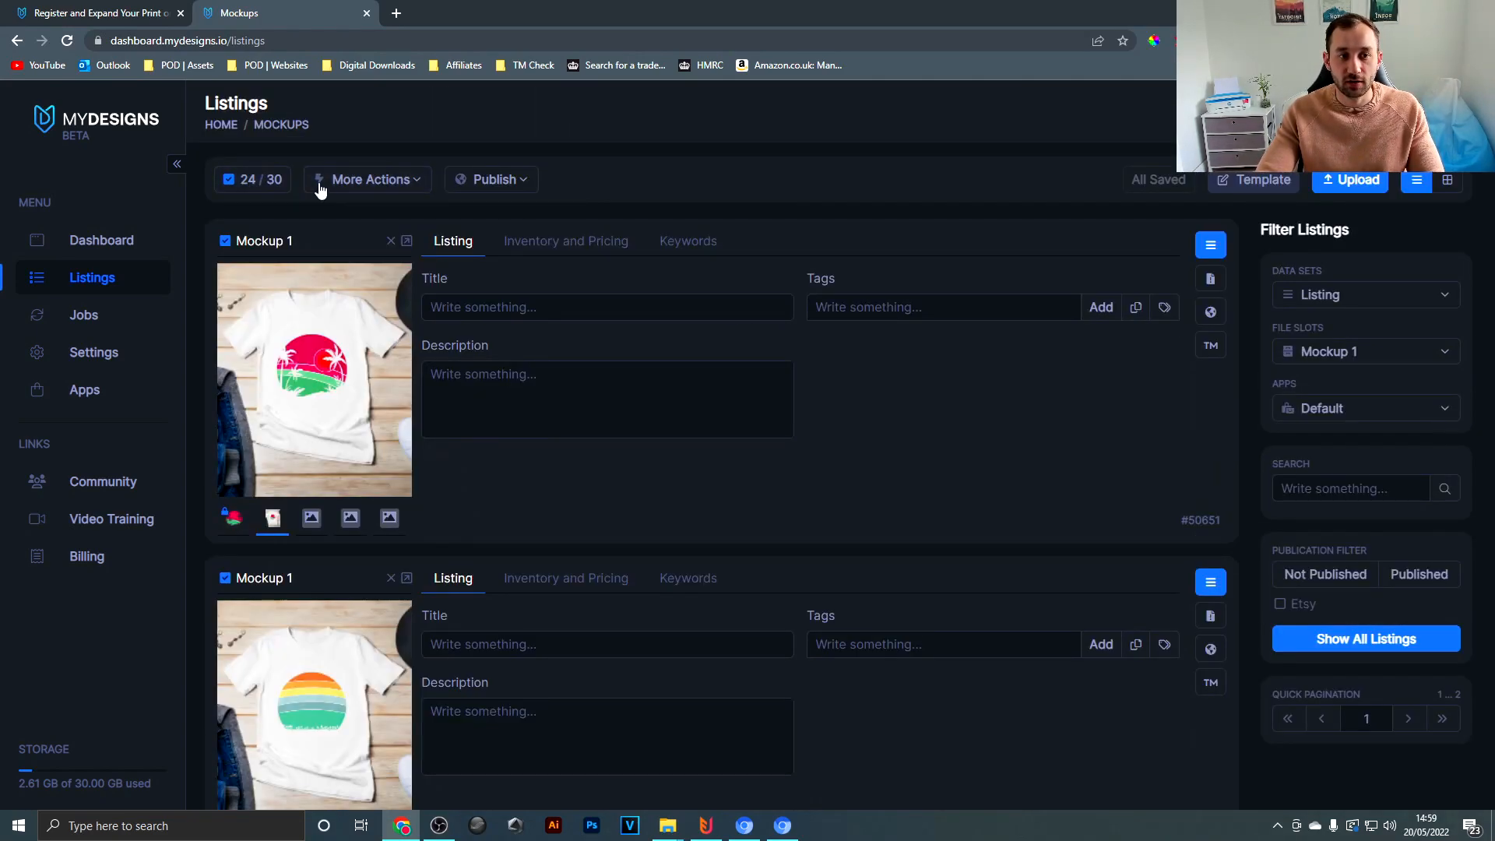
# Via More Actions, download the 24 listings' Mockup 1 images as a ZIP
pyautogui.click(371, 179)
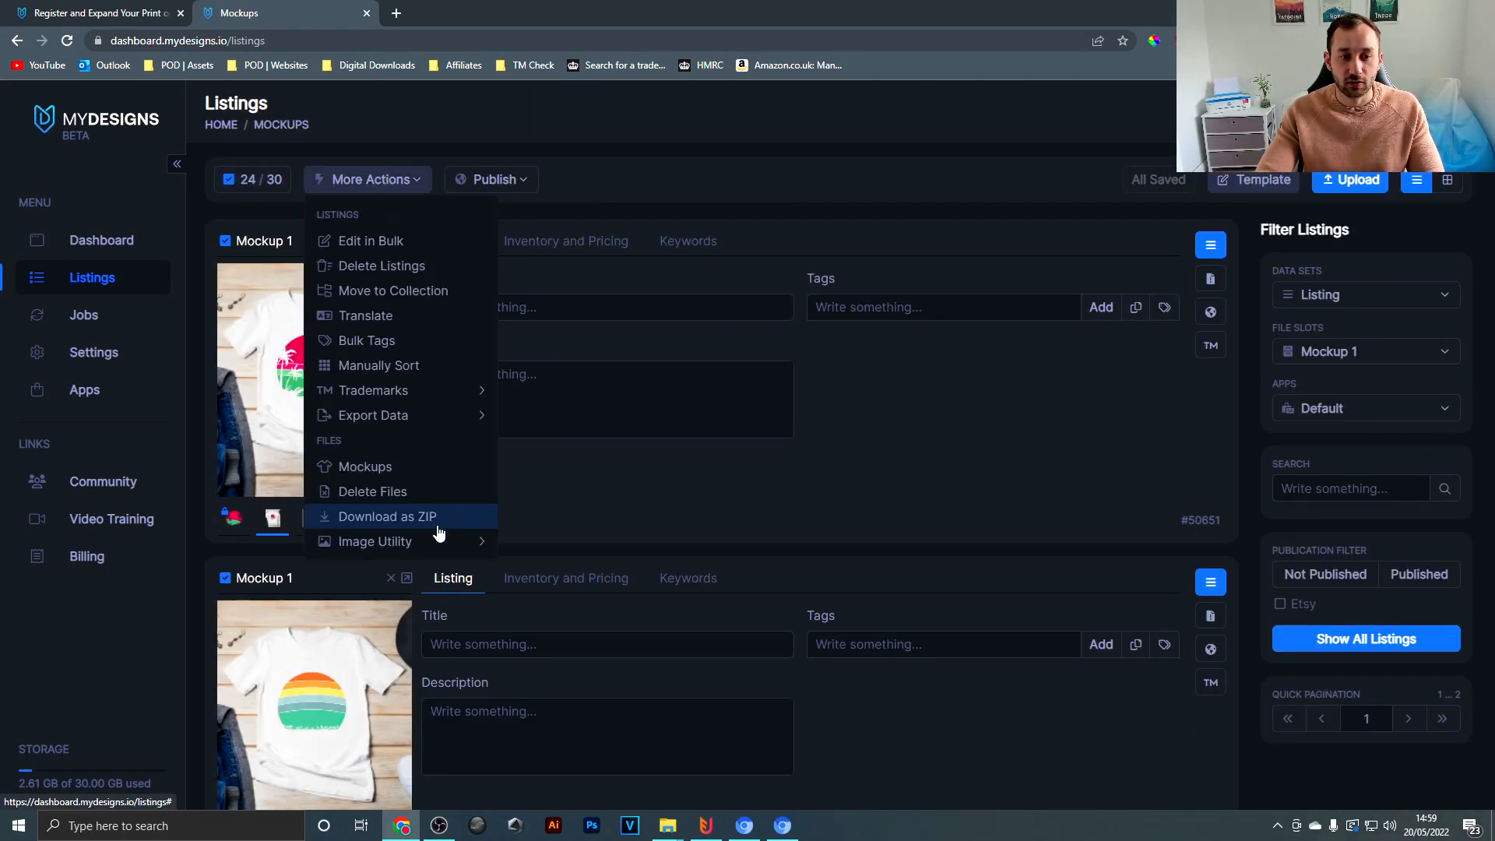
pyautogui.click(388, 515)
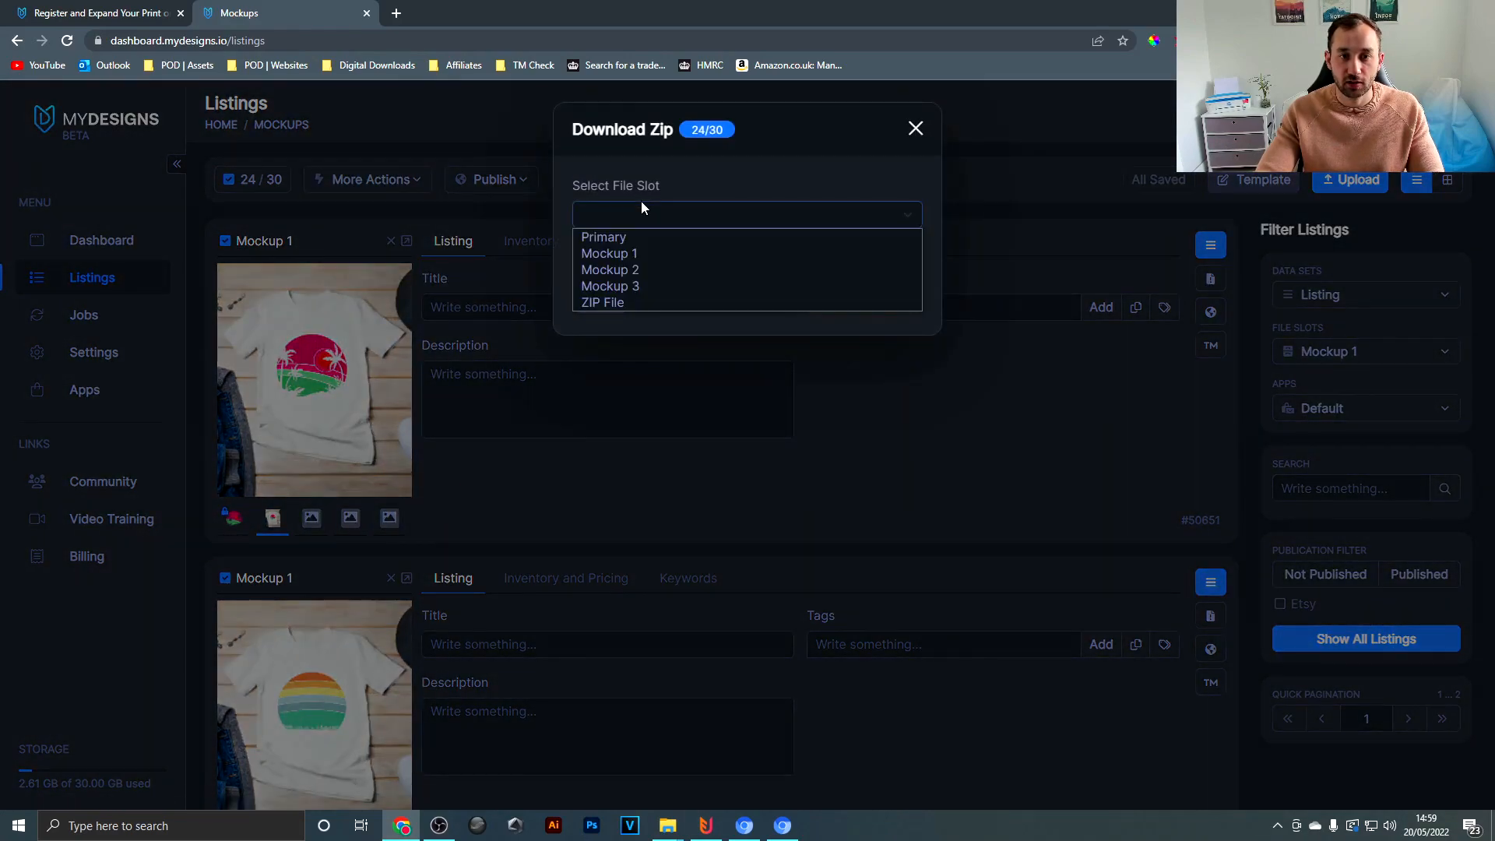
pyautogui.click(609, 253)
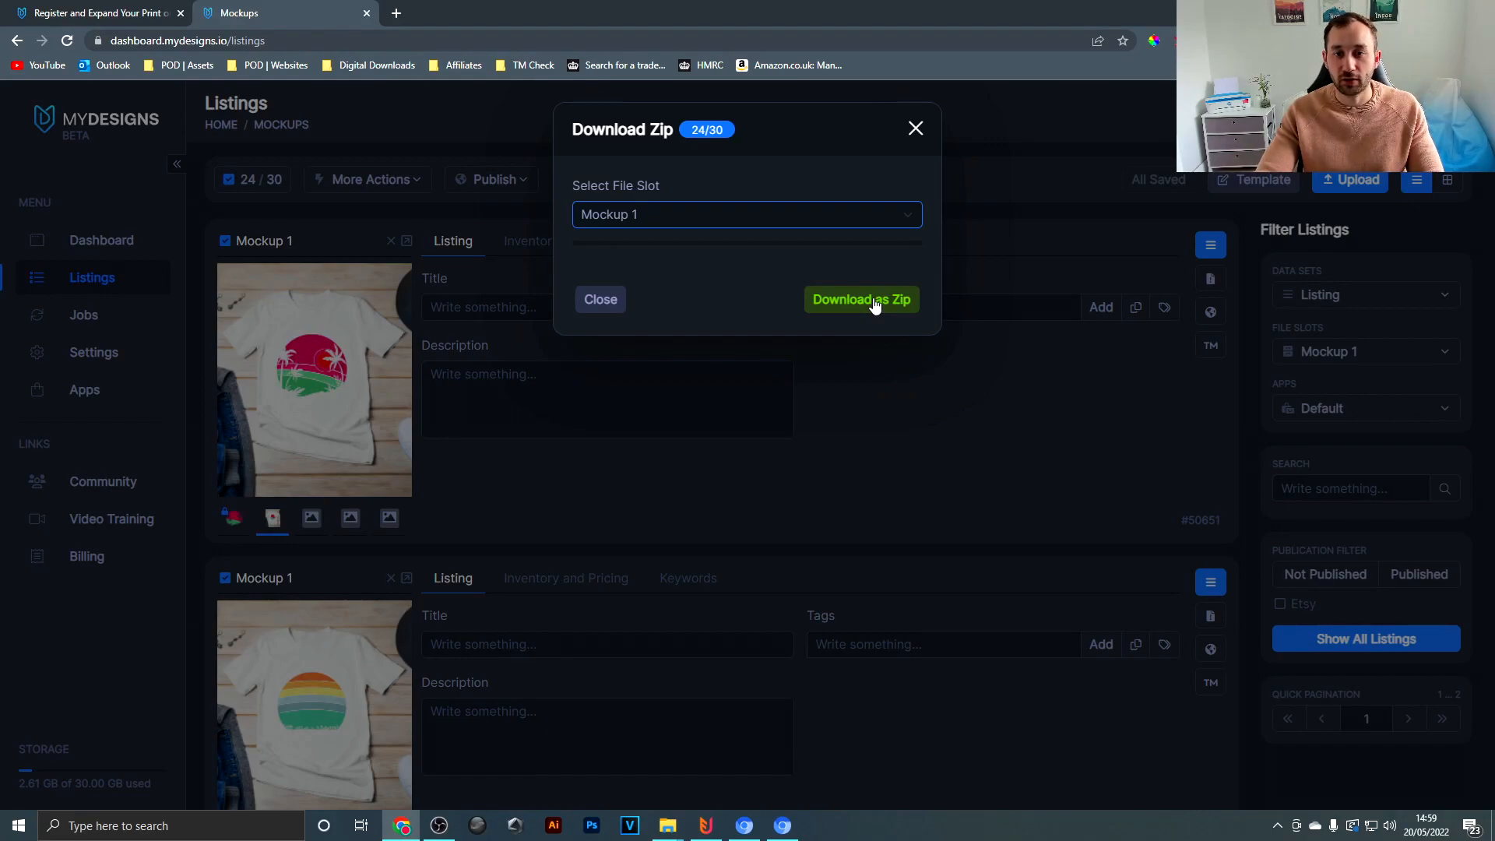
pyautogui.click(860, 299)
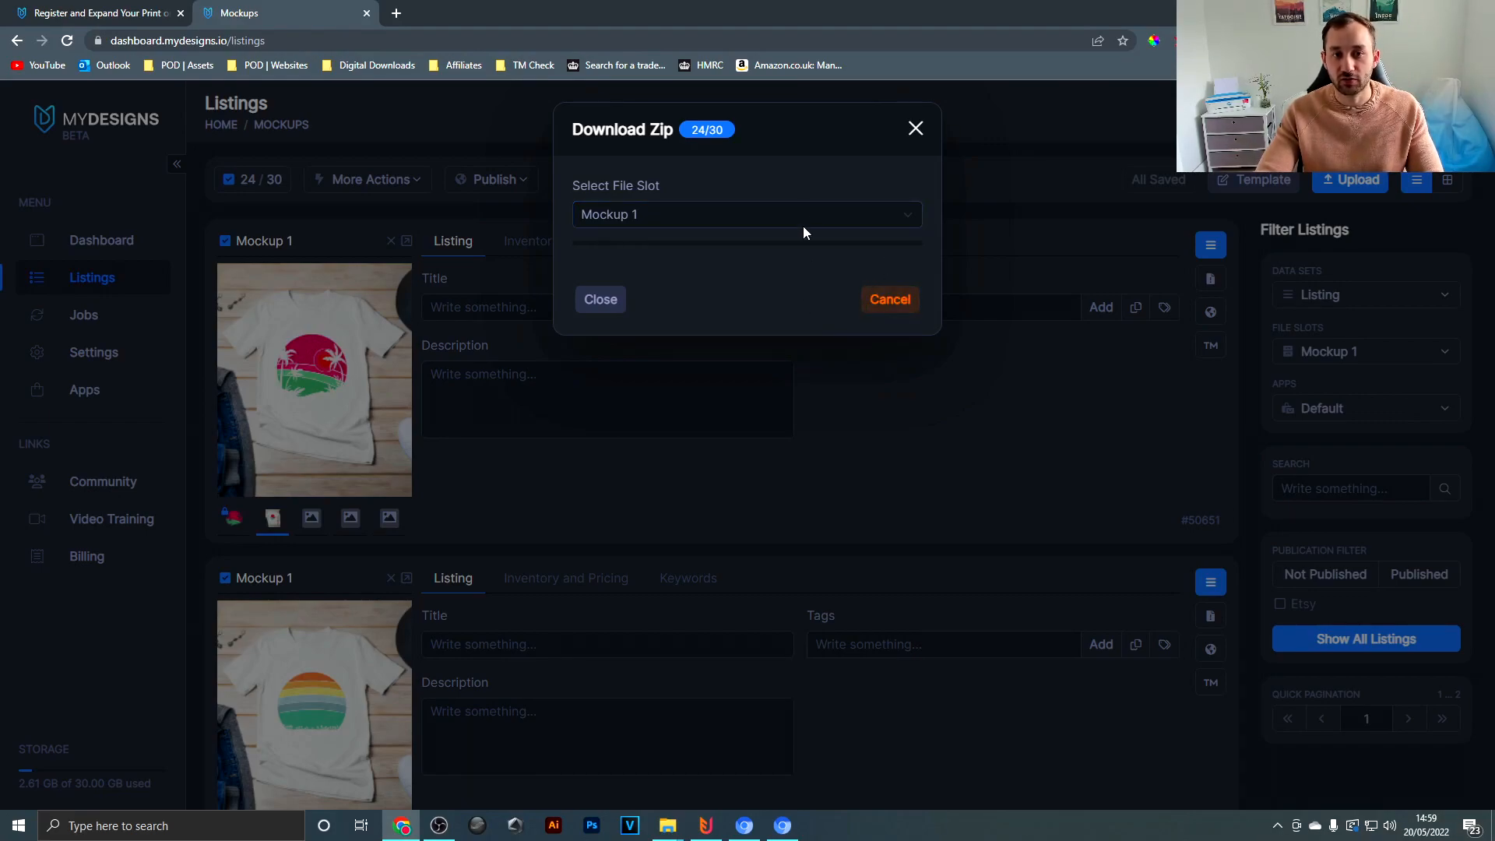